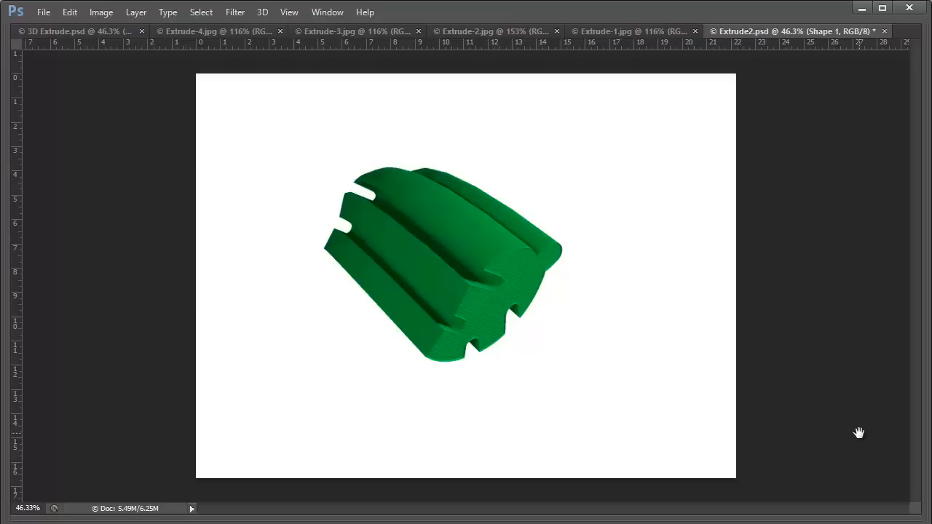
mouse_move(451, 227)
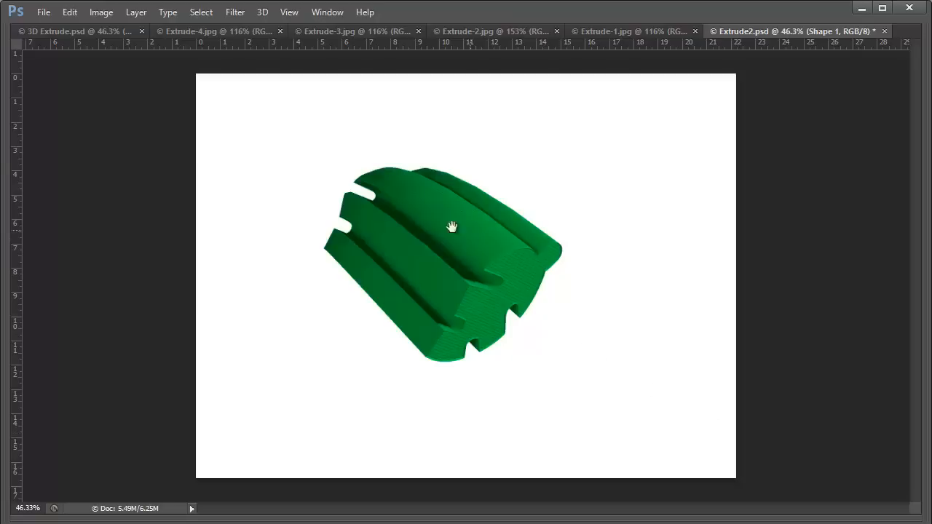
mouse_move(579, 301)
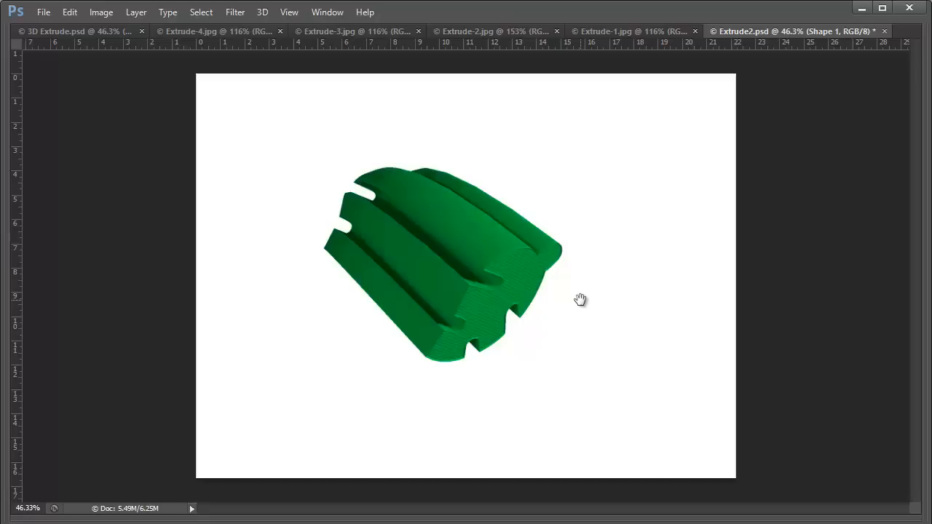
mouse_move(588, 279)
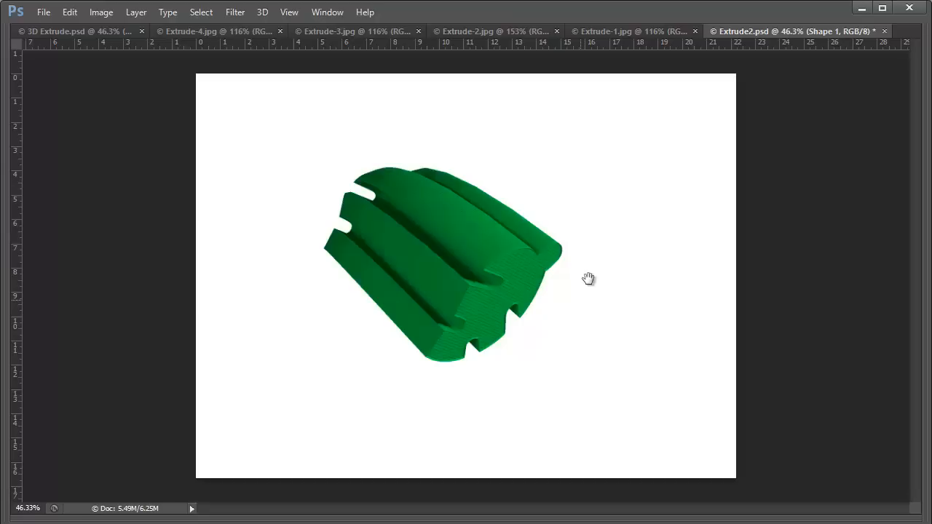
mouse_move(819, 63)
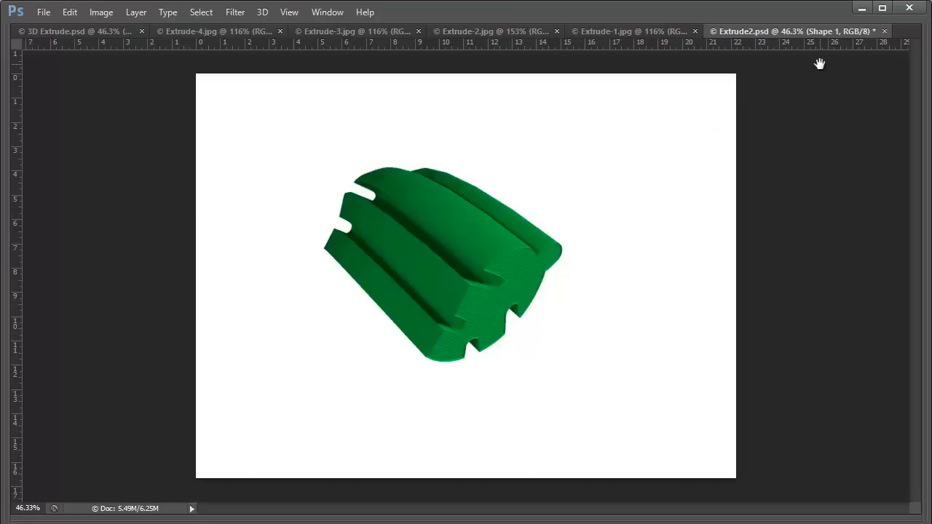
mouse_move(642, 244)
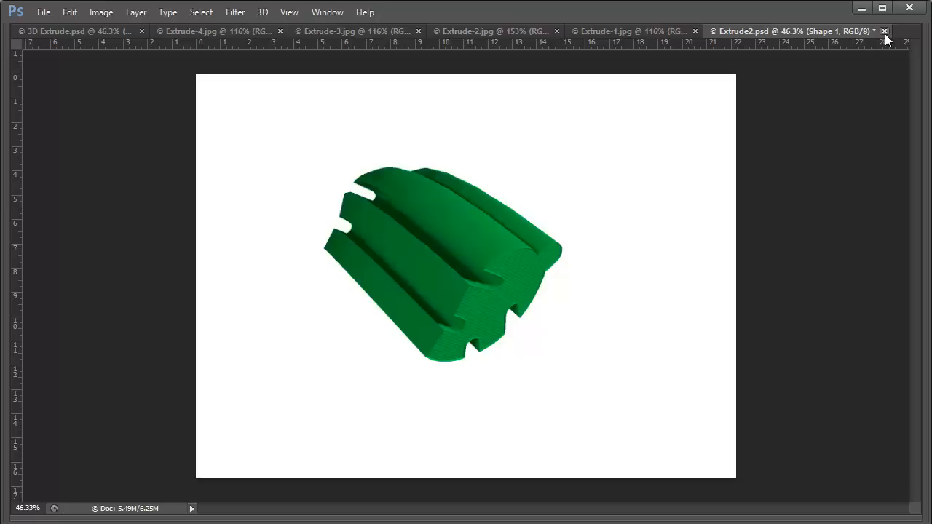
Step: Close Extrude2.psd without saving changes
left_click(885, 32)
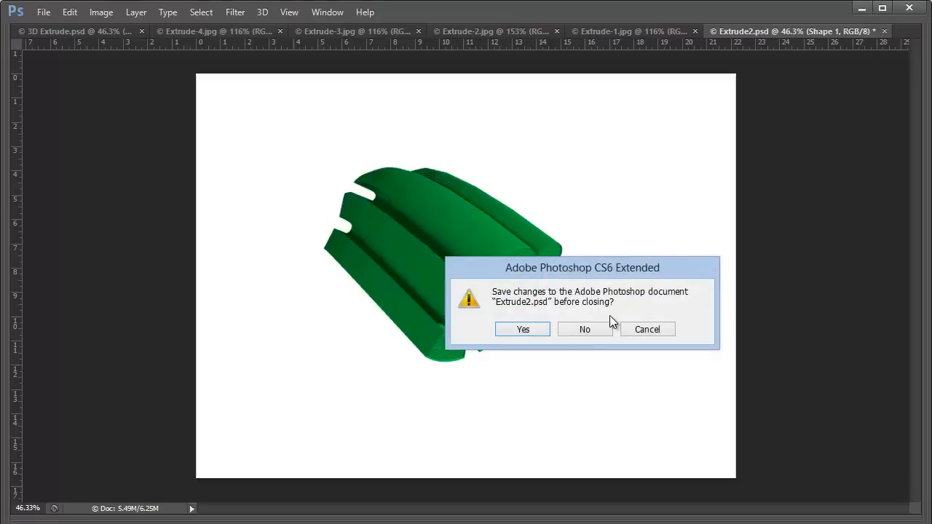
left_click(584, 329)
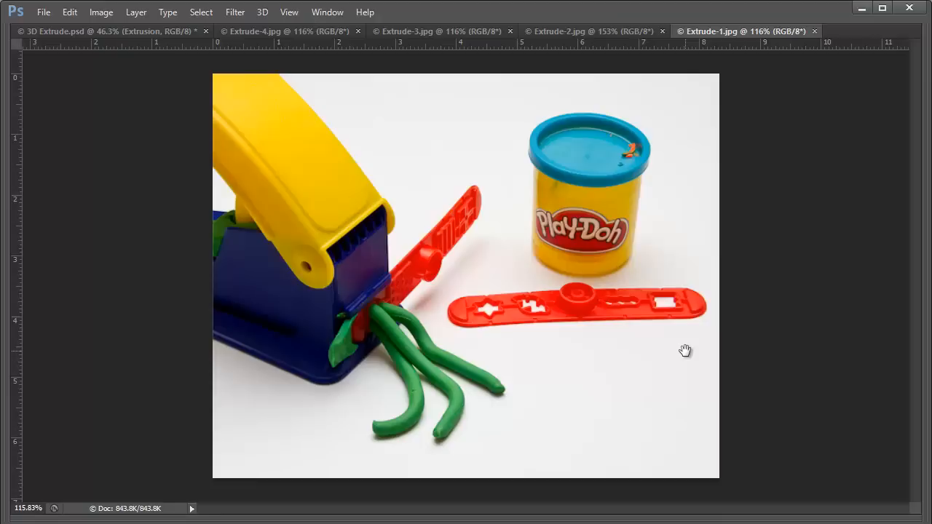
mouse_move(338, 260)
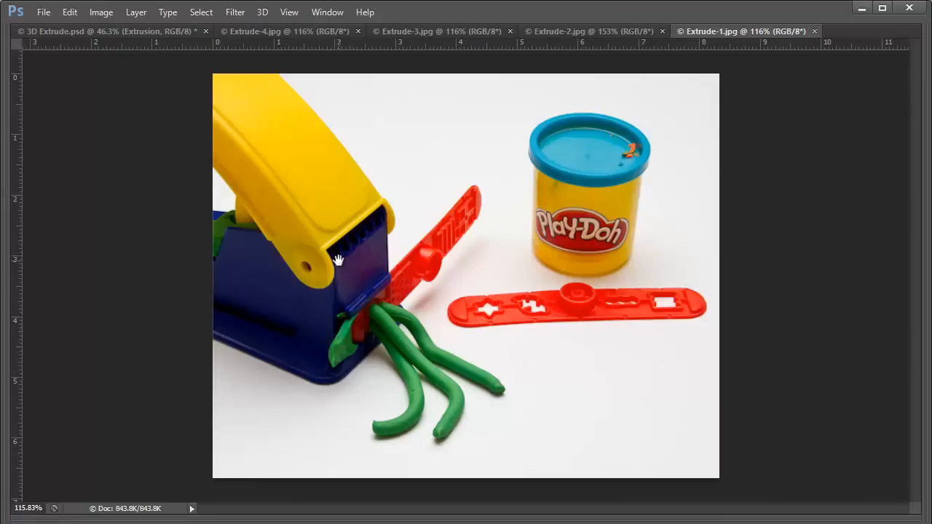
mouse_move(377, 333)
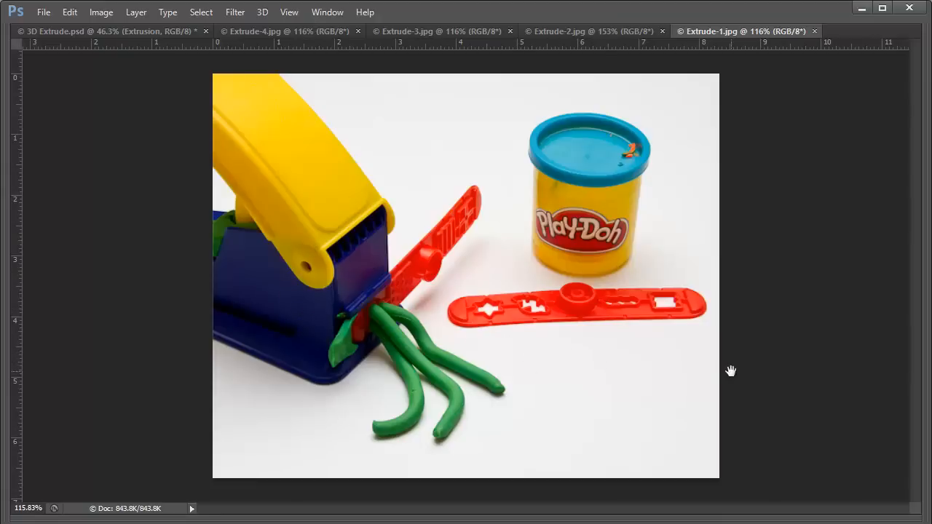
mouse_move(783, 364)
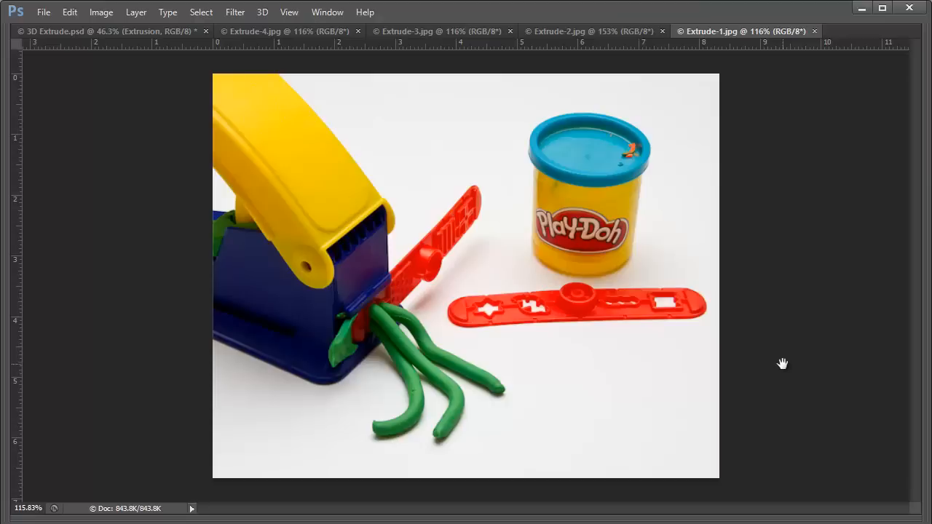
mouse_move(811, 82)
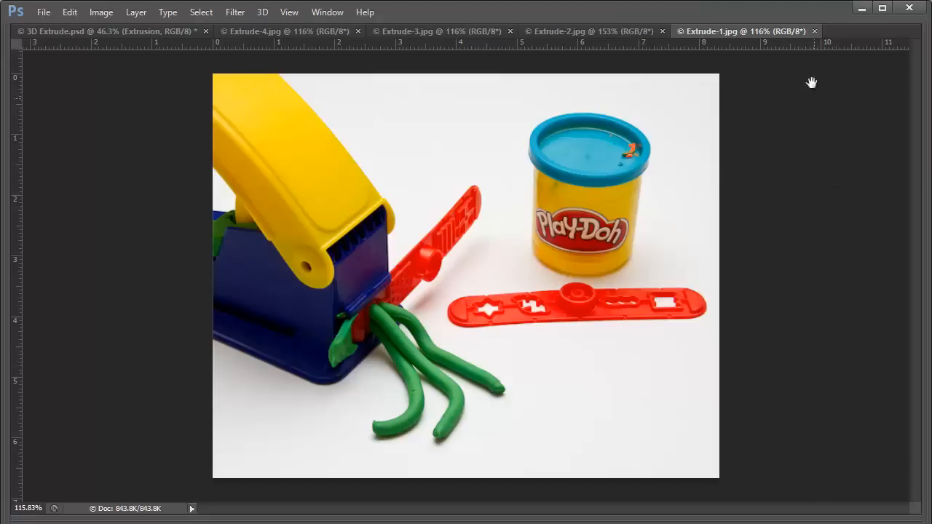
Step: Close the Extrude-1.jpg Play-Doh extruder photo
left_click(589, 31)
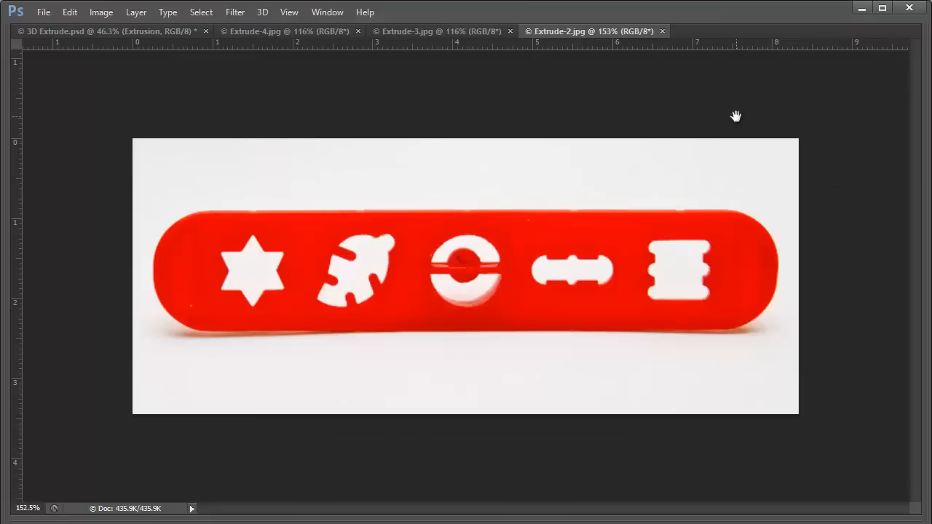
mouse_move(821, 179)
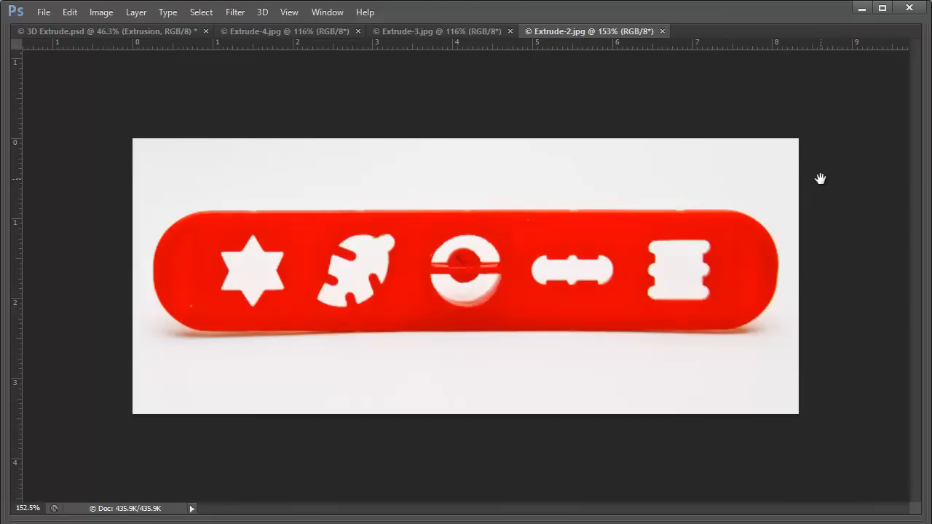
mouse_move(308, 297)
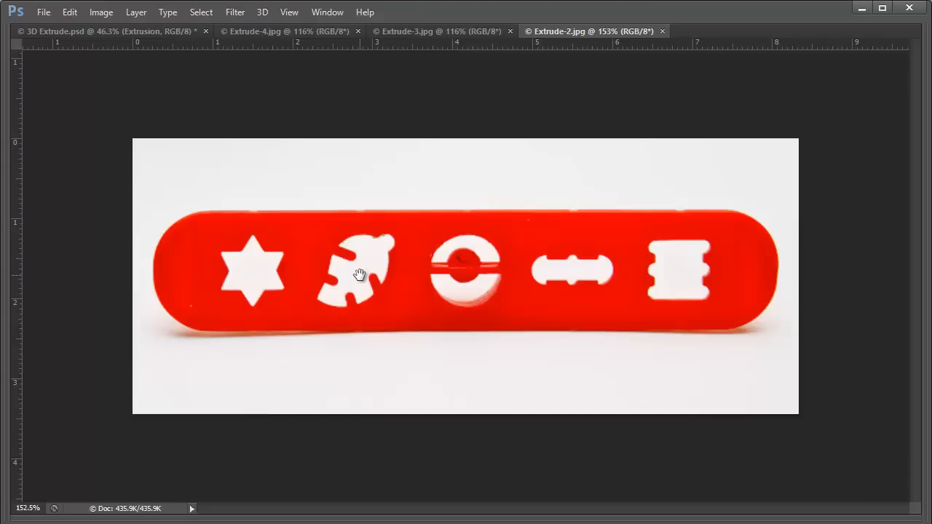
mouse_move(382, 261)
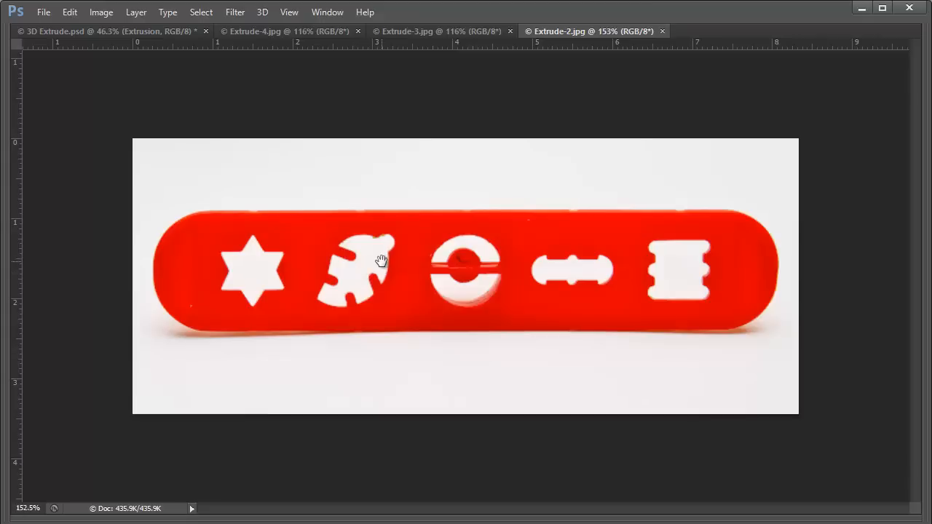
mouse_move(360, 301)
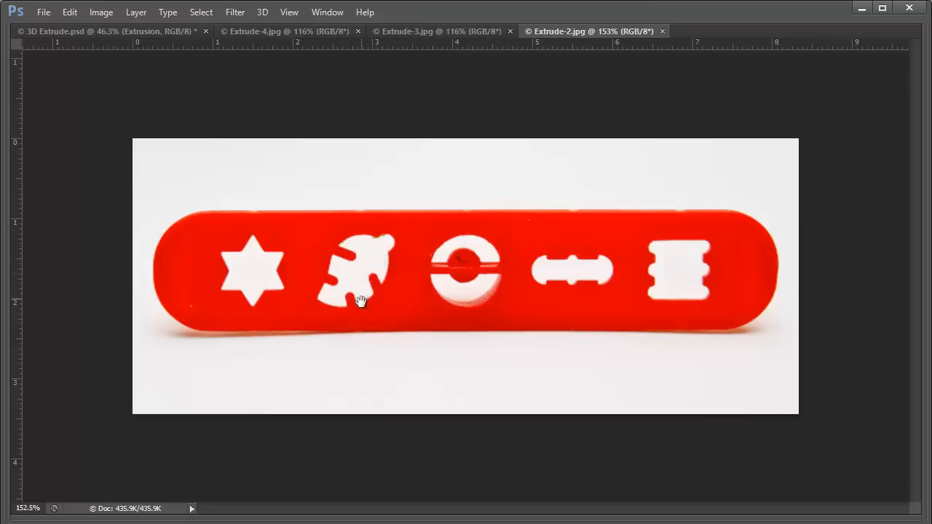
mouse_move(636, 98)
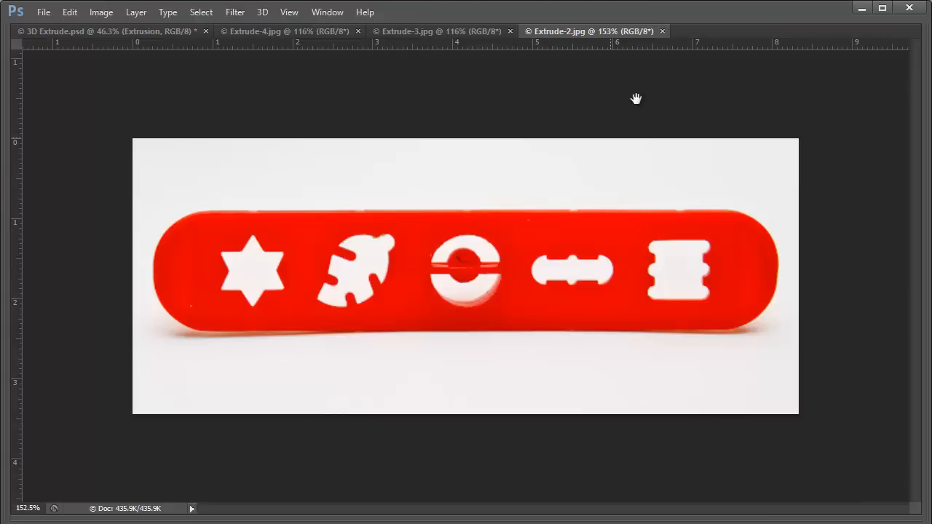
mouse_move(662, 31)
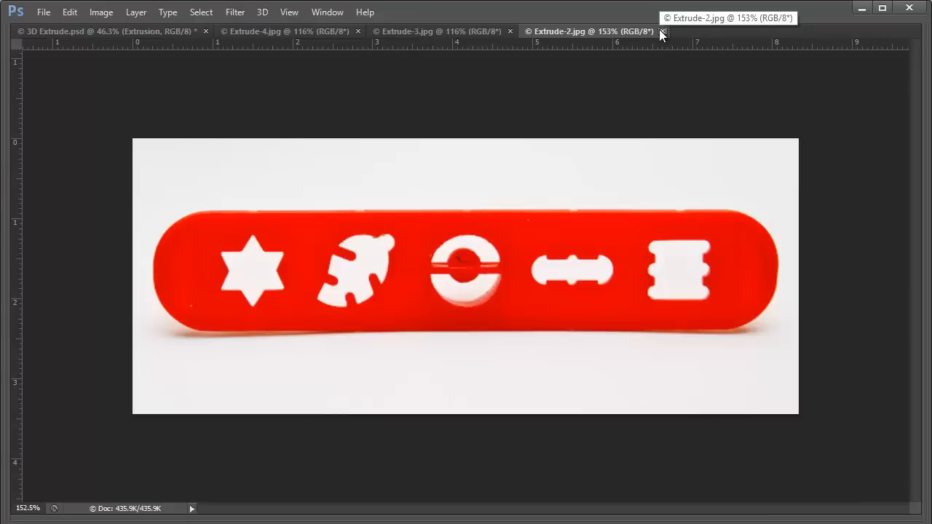
Step: Close the Extrude-2.jpg red cutter-strip close-up
left_click(662, 32)
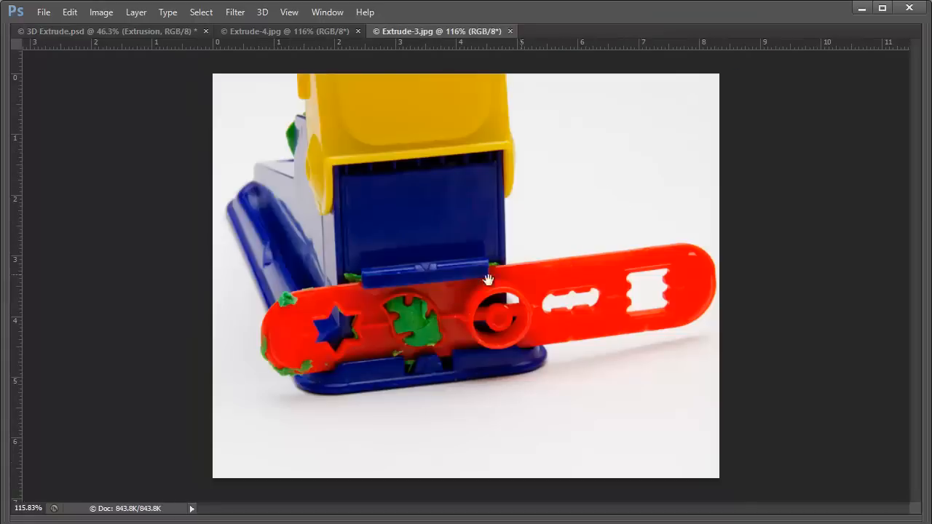
mouse_move(426, 340)
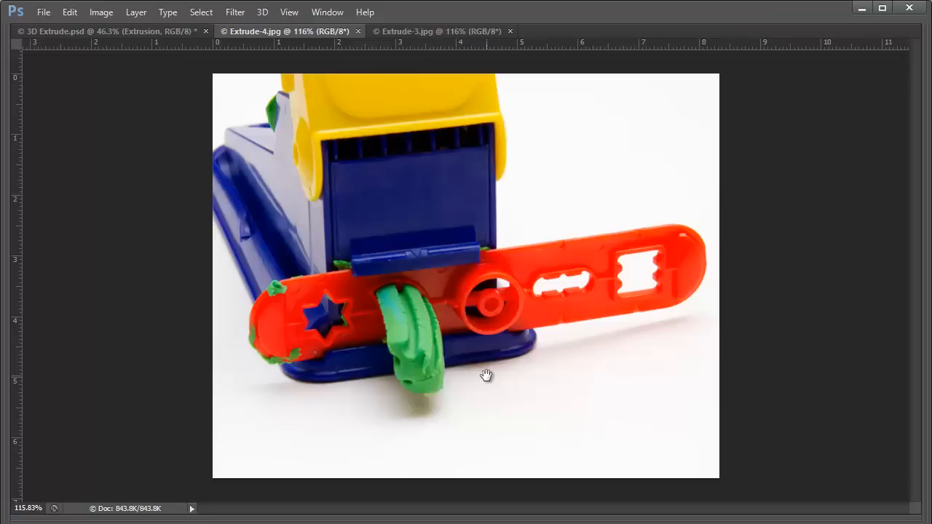
mouse_move(411, 367)
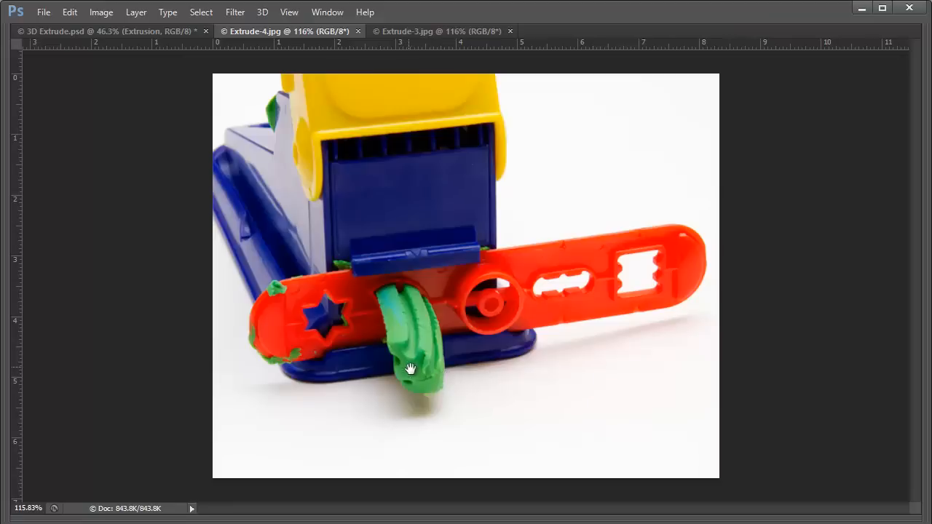
mouse_move(482, 391)
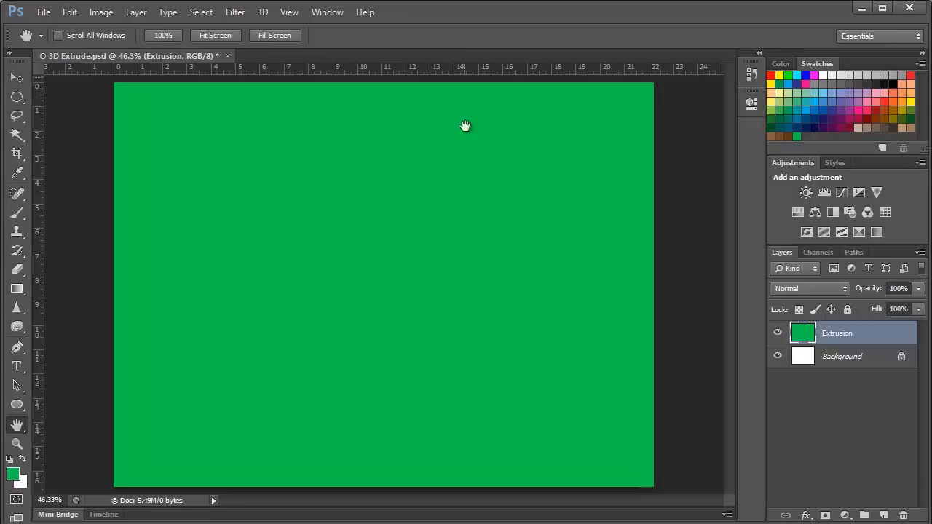
mouse_move(852, 339)
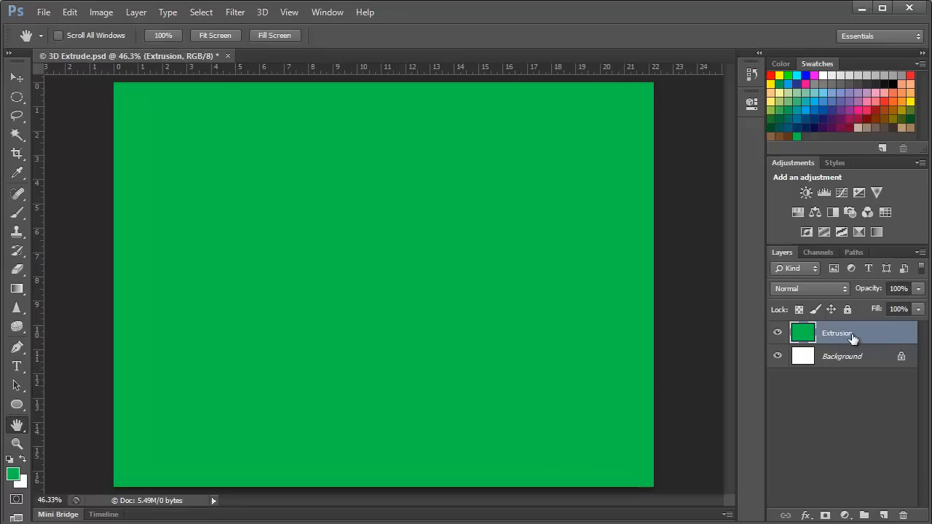
mouse_move(823, 368)
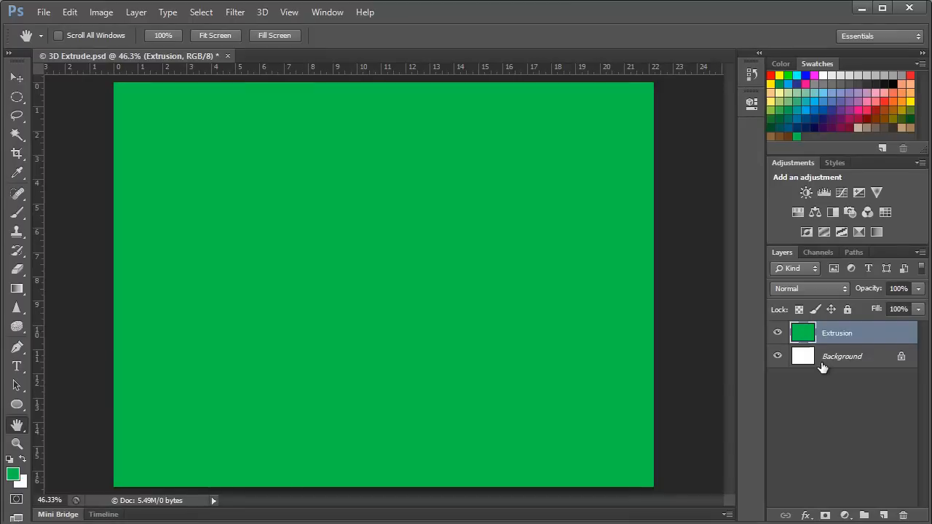
mouse_move(838, 345)
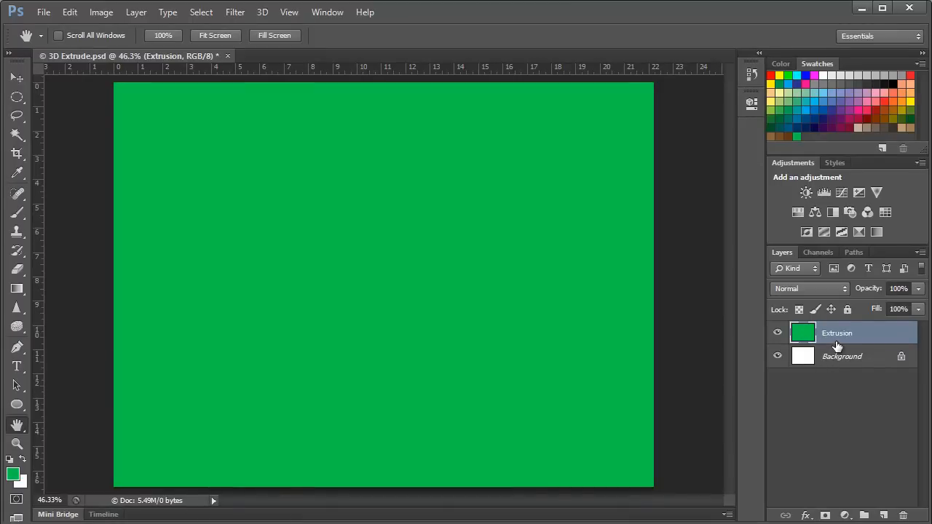
mouse_move(830, 334)
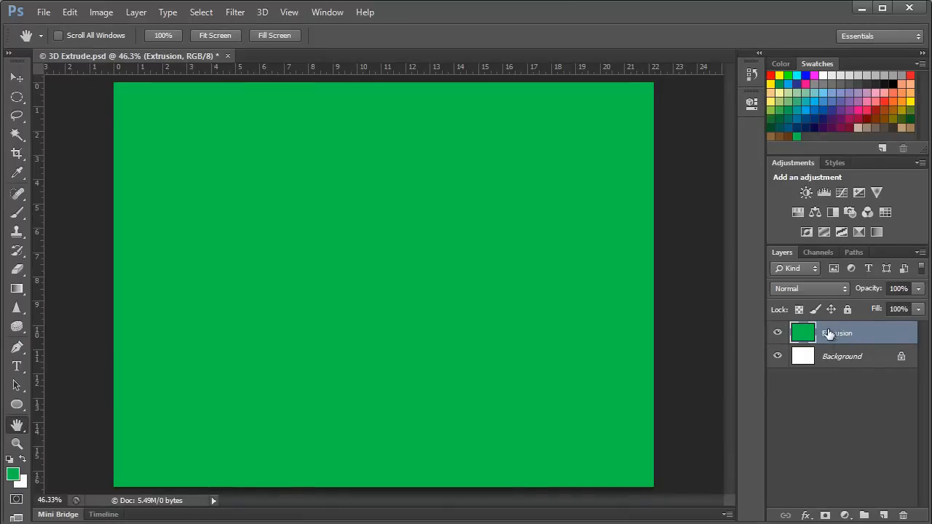
mouse_move(836, 335)
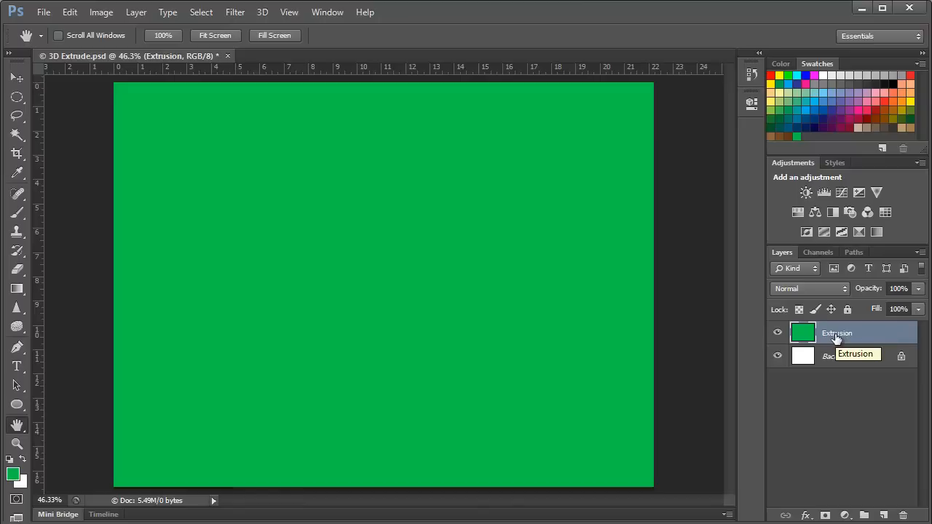
mouse_move(695, 360)
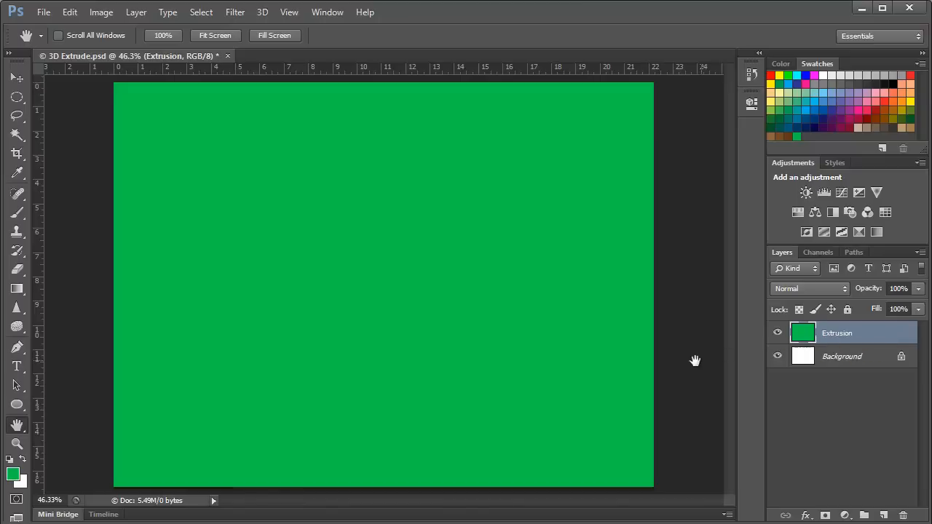
mouse_move(685, 361)
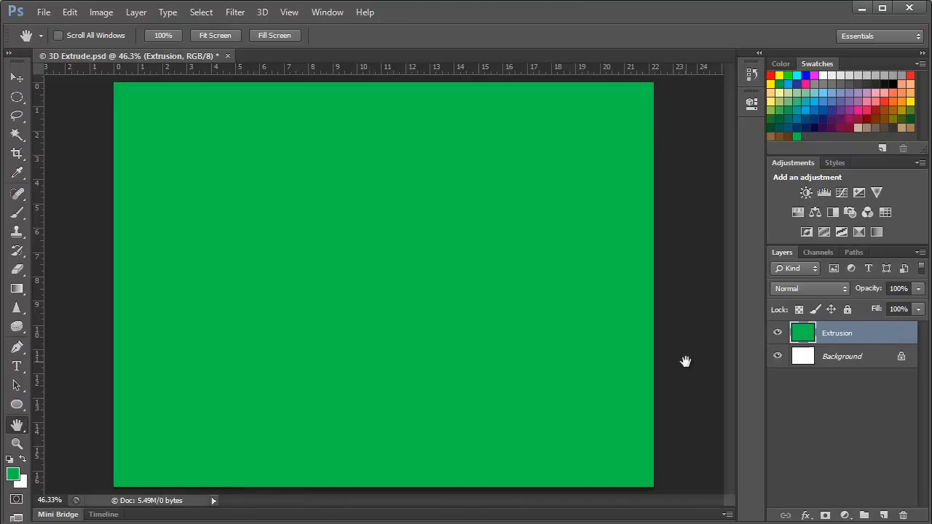
Step: Select the Leaf path, then make the green Extrusion layer visible and active
left_click(853, 251)
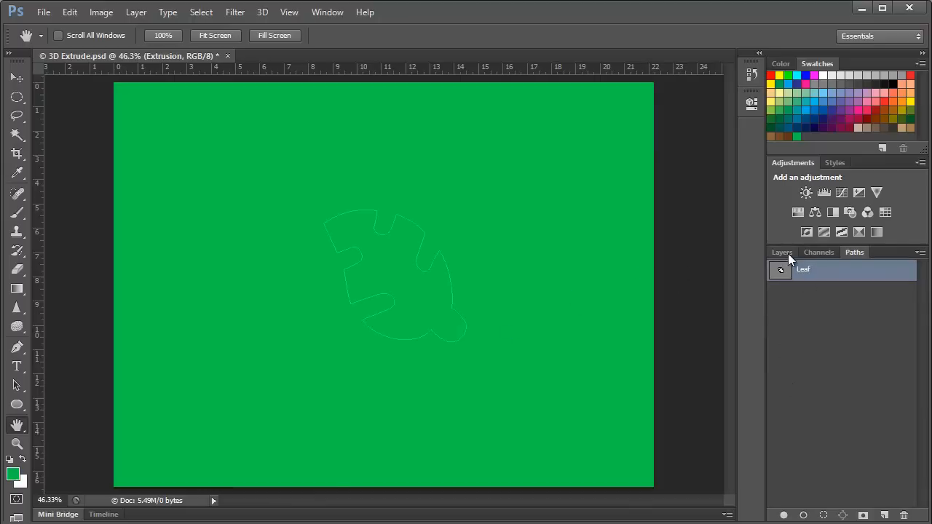
left_click(781, 252)
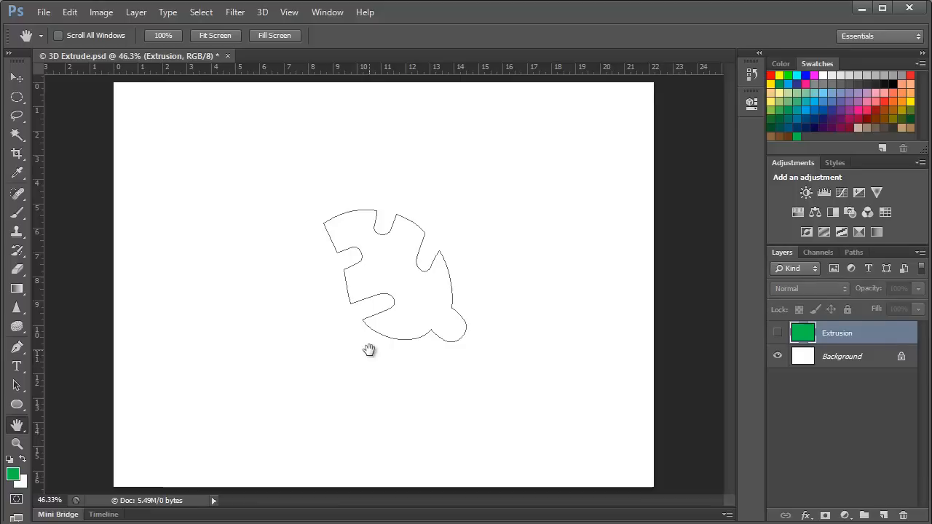
left_click(776, 332)
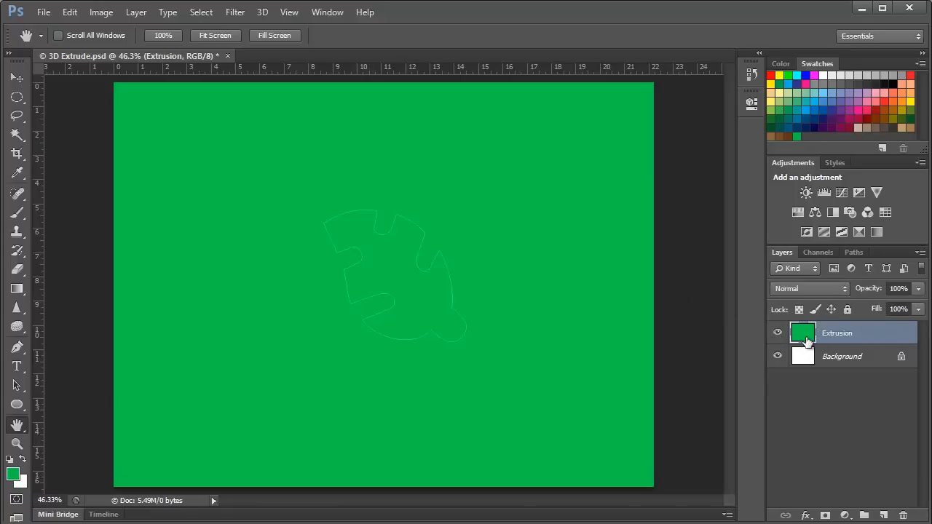
left_click(262, 12)
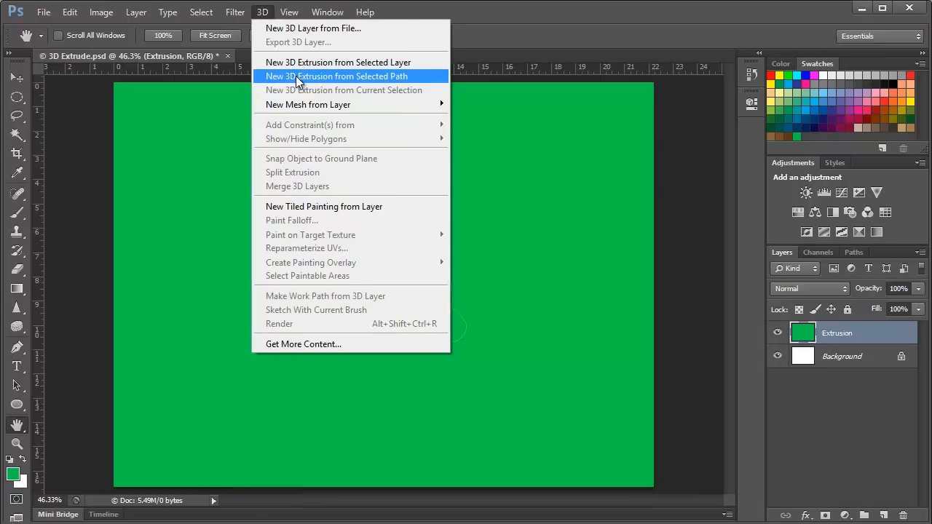
Step: Extrude the Leaf path into a 3D object, accepting the switch to the 3D workspace
left_click(336, 76)
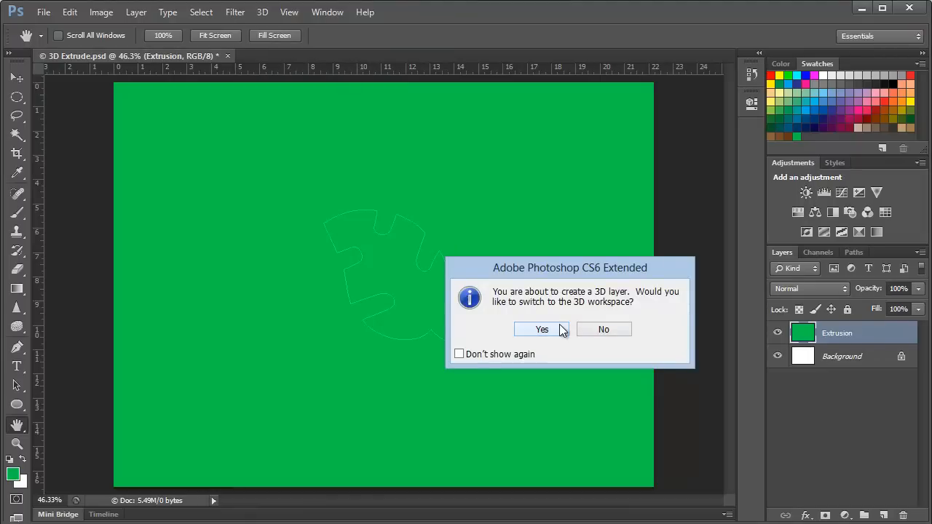
left_click(542, 329)
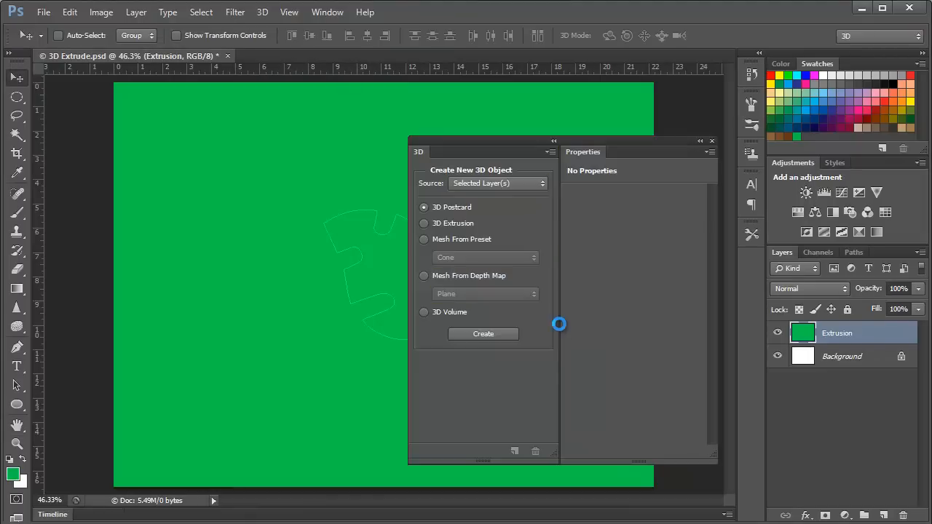
left_click(482, 334)
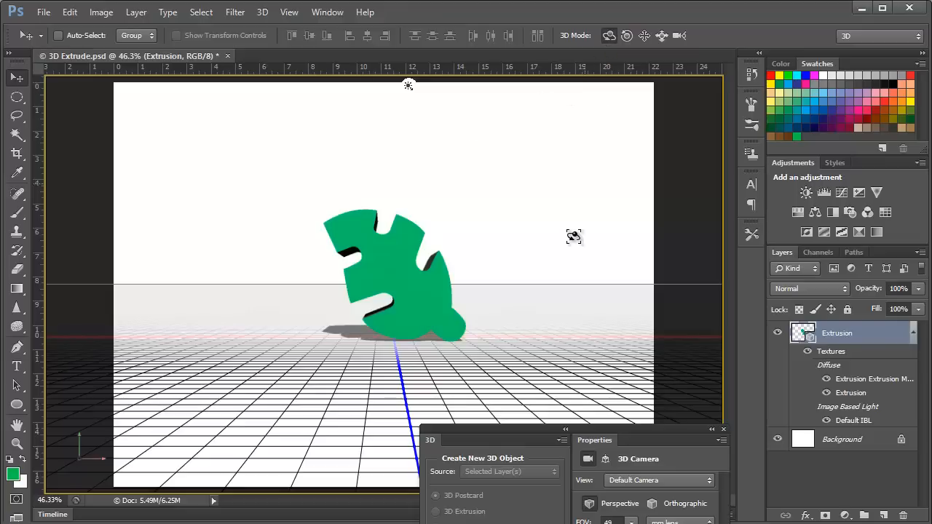
mouse_move(614, 216)
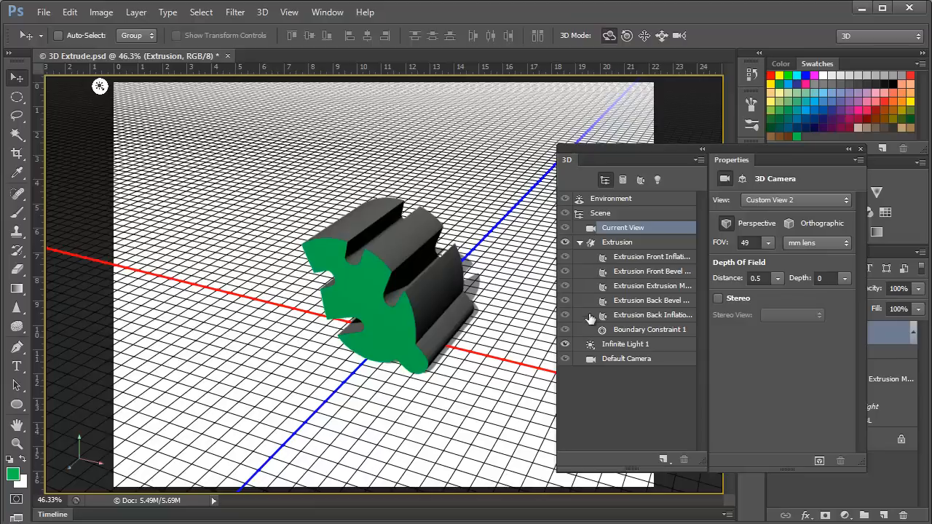
mouse_move(635, 288)
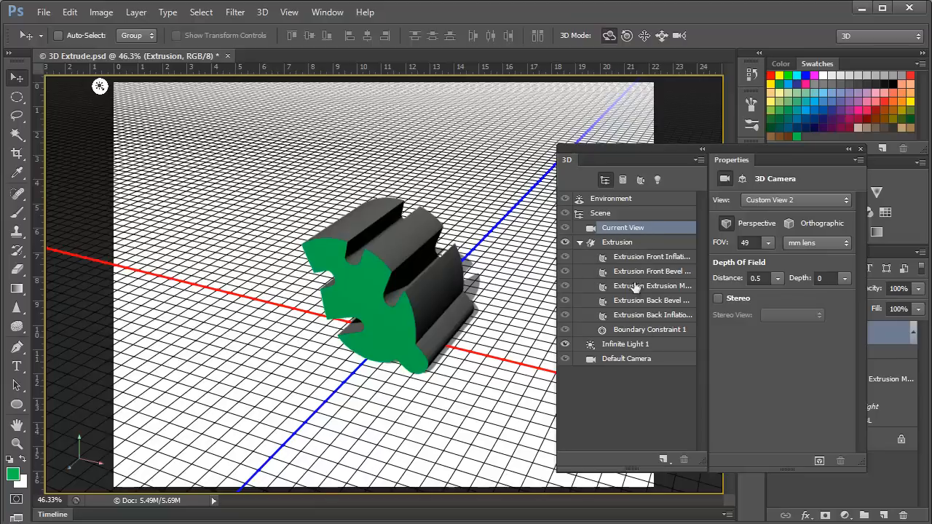
Step: Show the Extrusion mesh properties (depth 392) and enable Cast Shadows
left_click(617, 241)
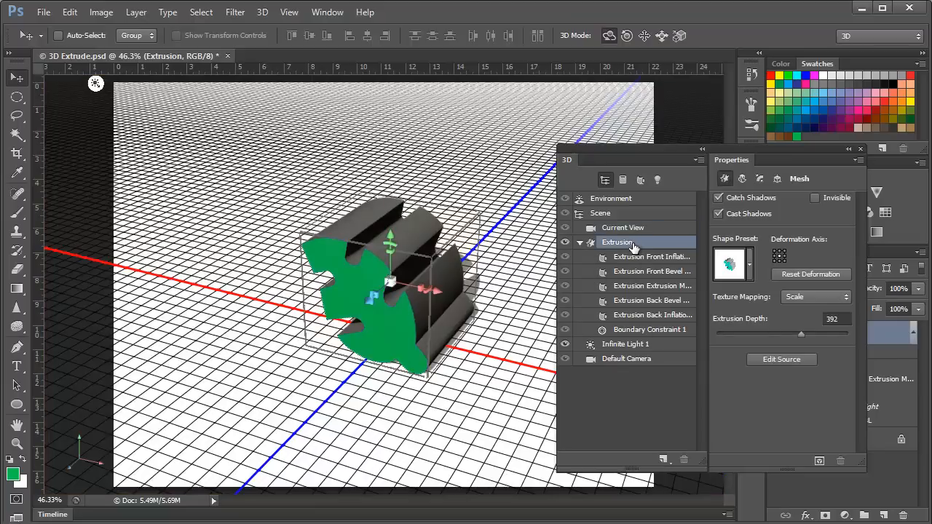
mouse_move(637, 330)
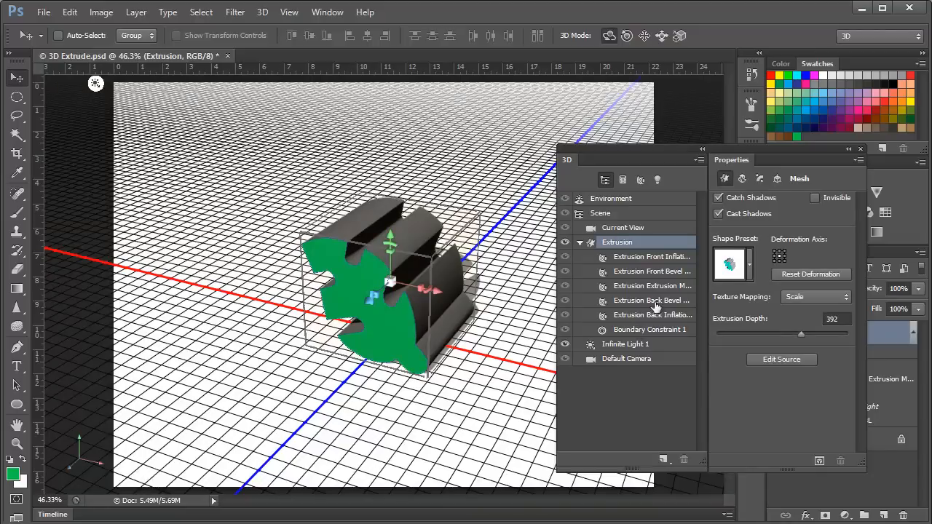
mouse_move(648, 334)
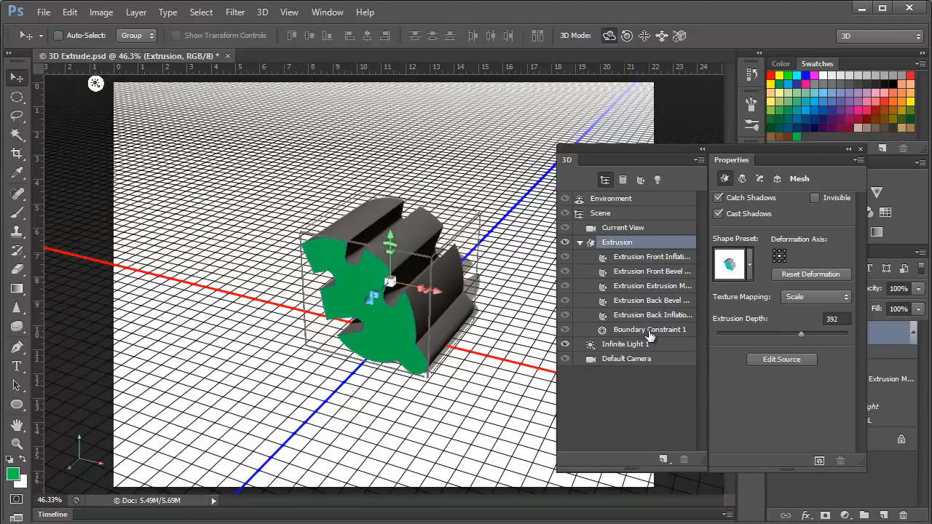
mouse_move(666, 257)
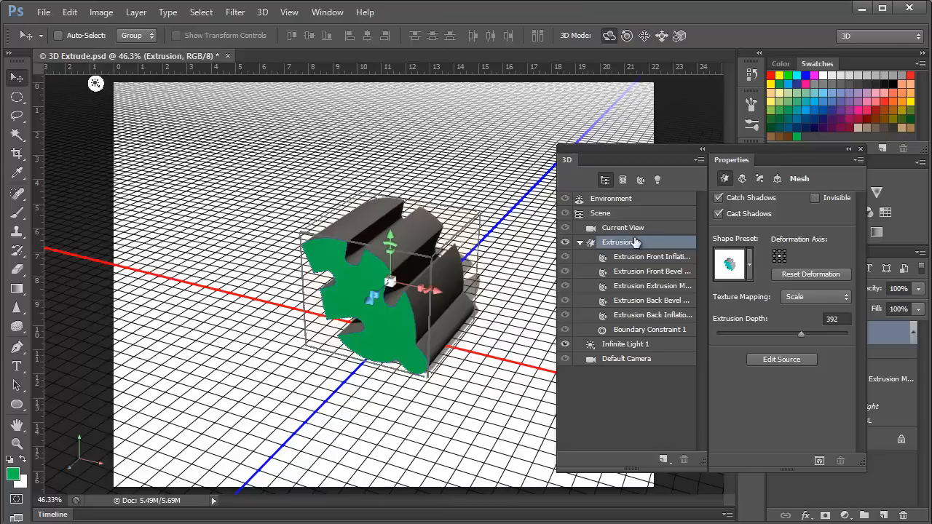
mouse_move(633, 246)
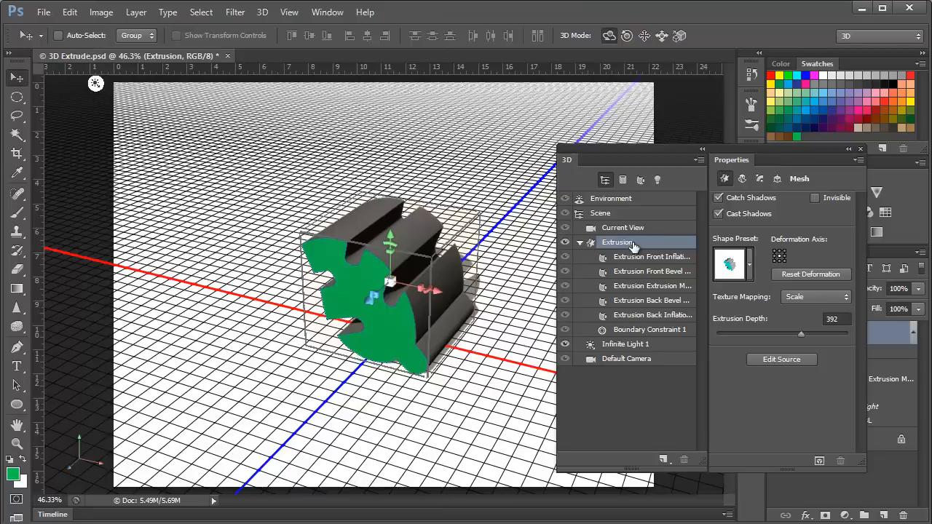
mouse_move(719, 171)
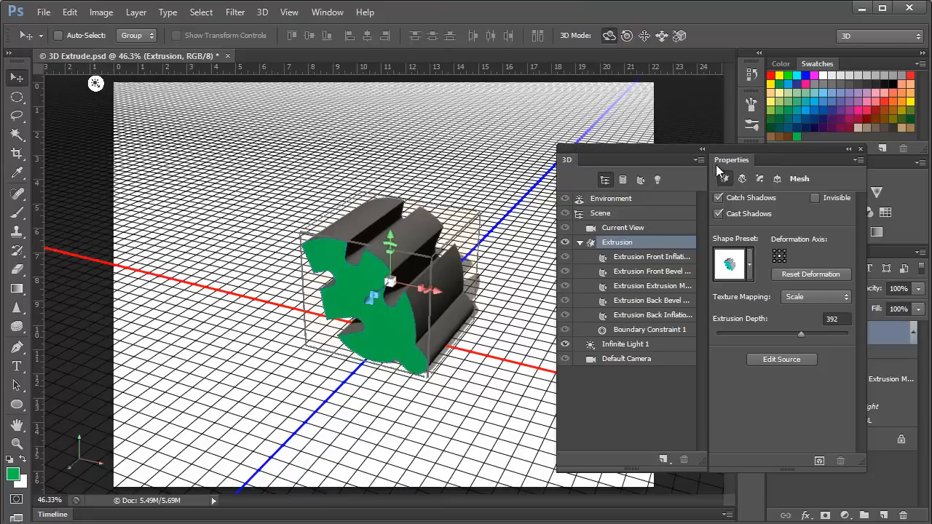
mouse_move(719, 217)
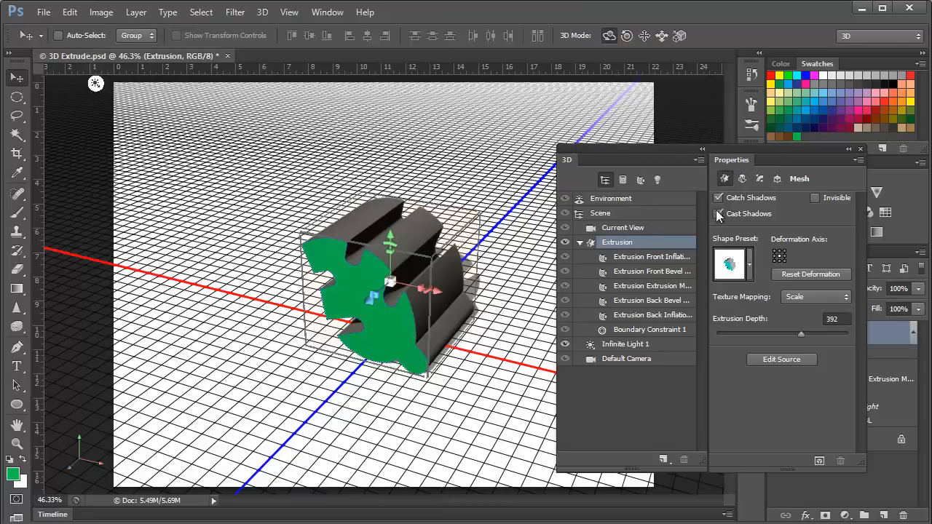
left_click(720, 213)
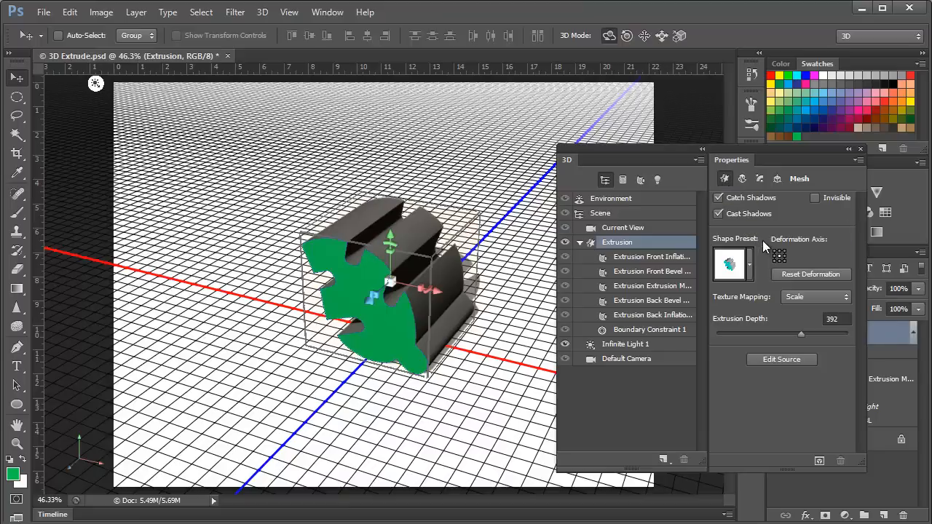
mouse_move(761, 225)
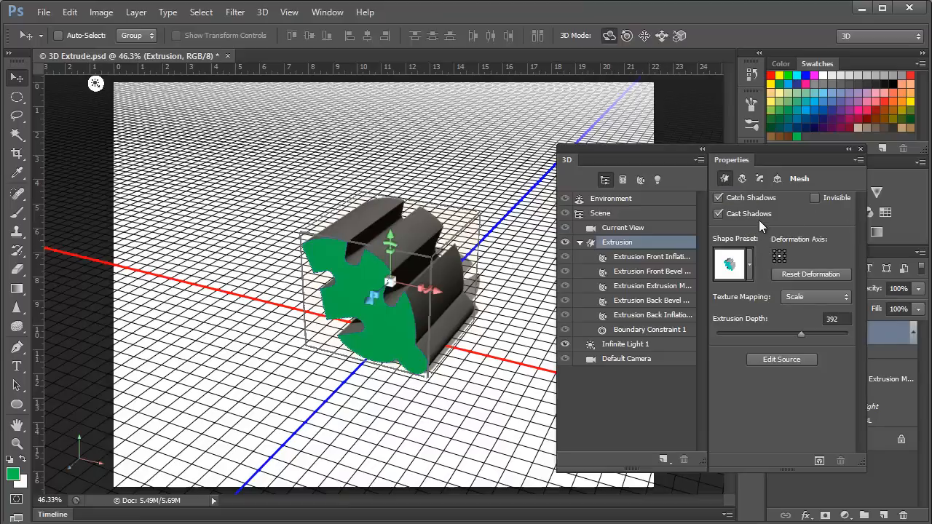
mouse_move(772, 289)
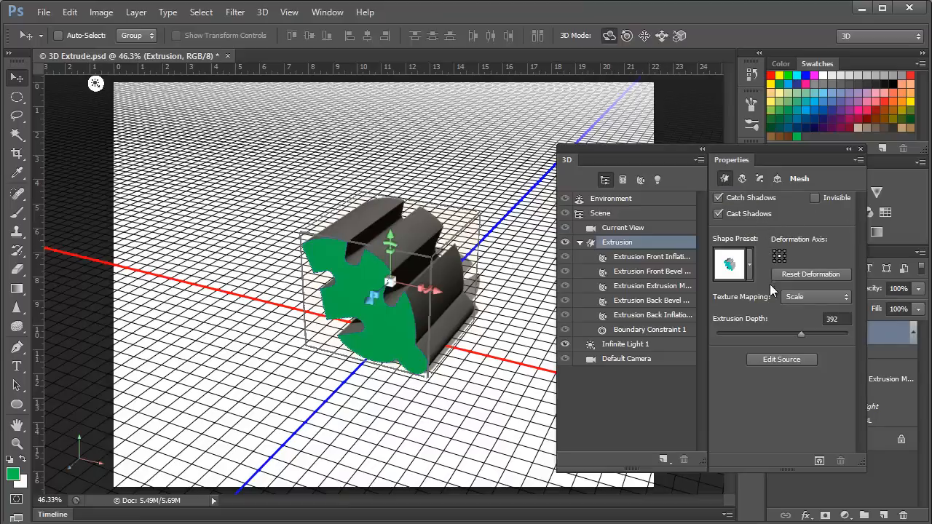
mouse_move(795, 342)
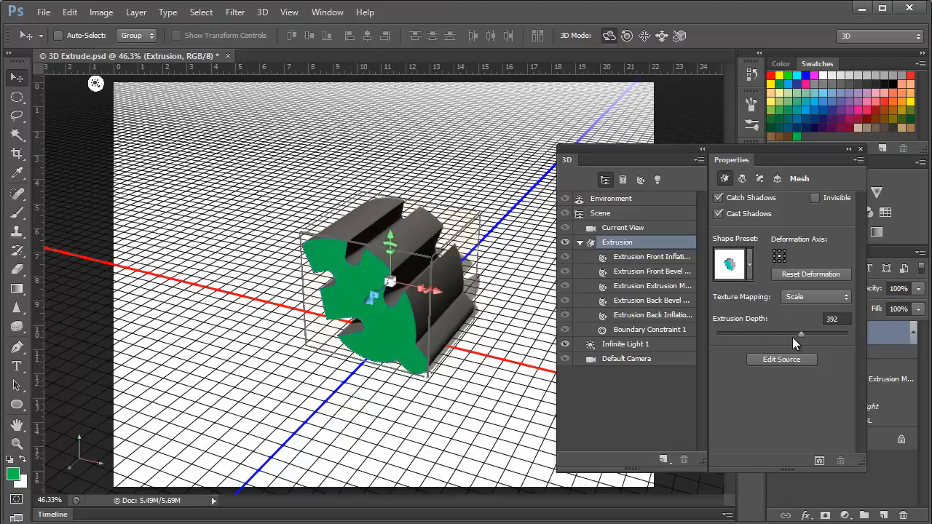
mouse_move(804, 340)
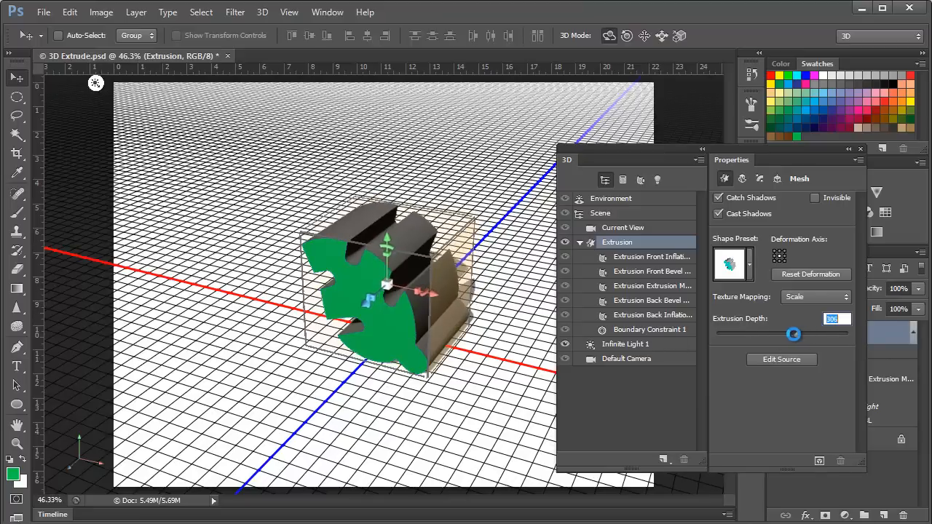
Step: Drag the extrusion depth well past 392, then ease it back to a moderate length
left_click_drag(793, 333, 817, 327)
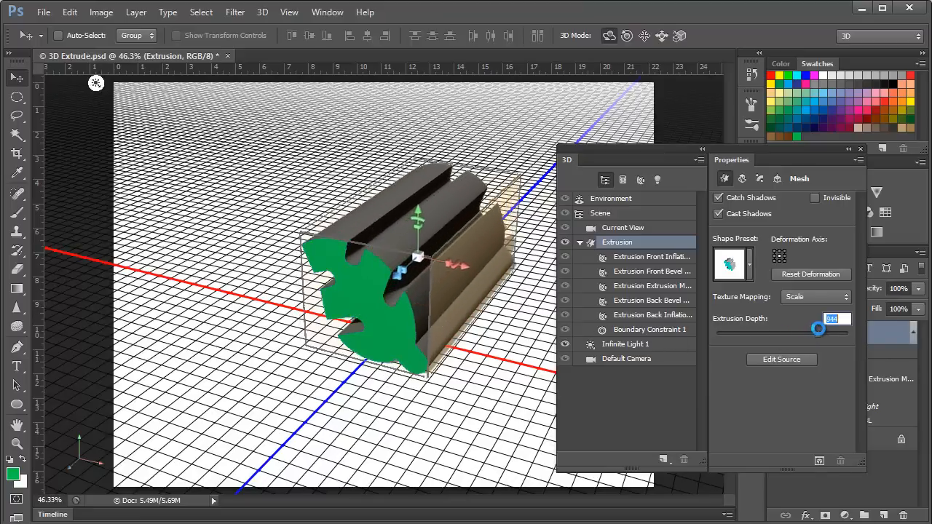
left_click_drag(817, 328, 824, 329)
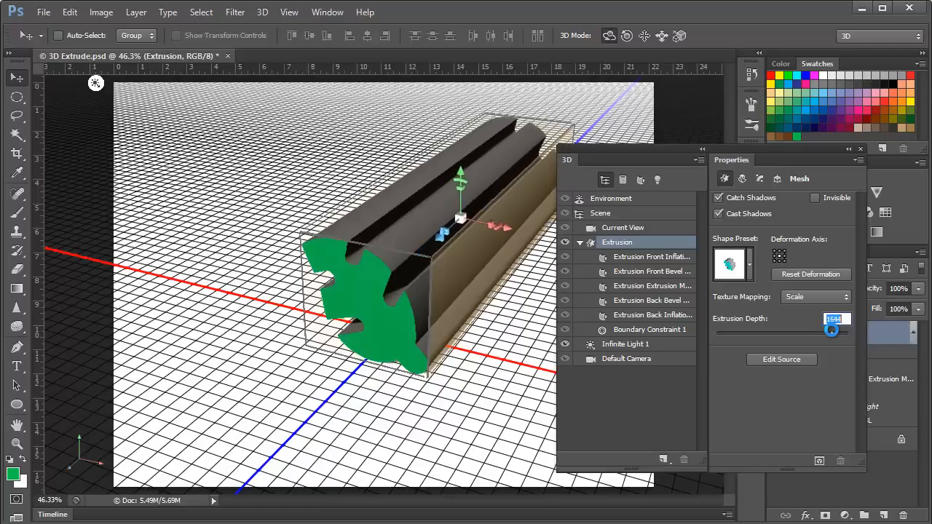
left_click_drag(831, 330, 815, 336)
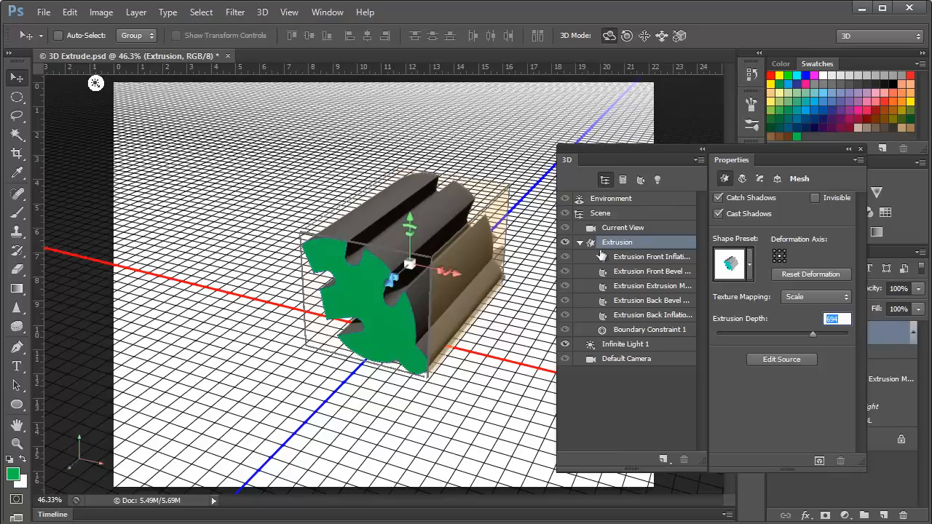
Step: Set the extrusion depth field and show the twist, taper and bend deform settings
left_click(742, 179)
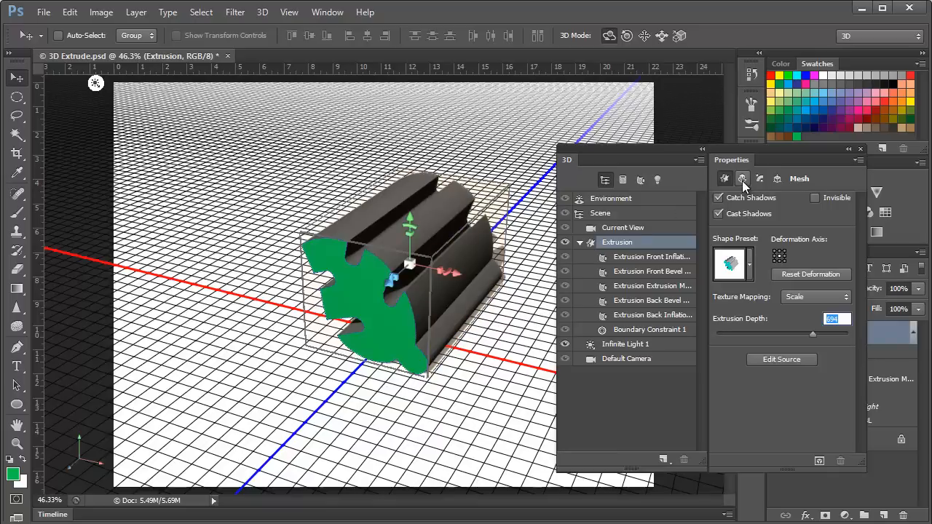
mouse_move(742, 179)
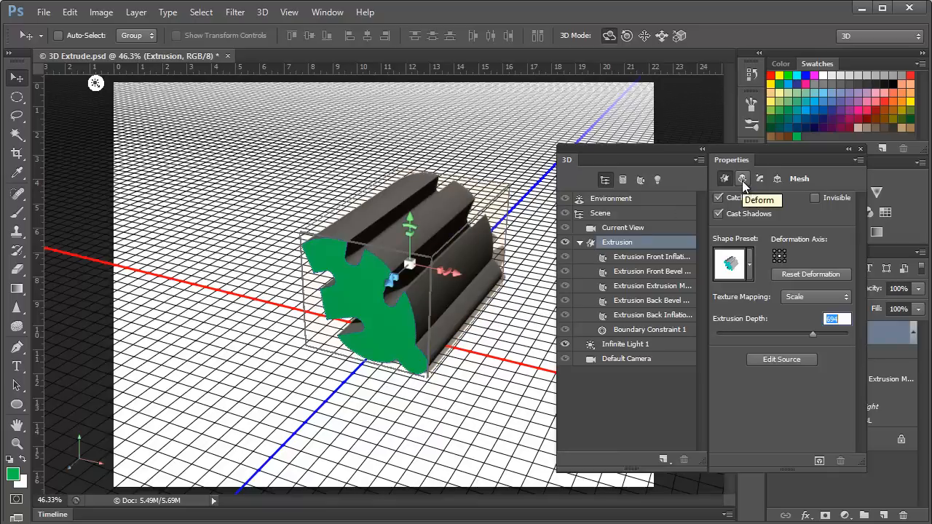
left_click(741, 178)
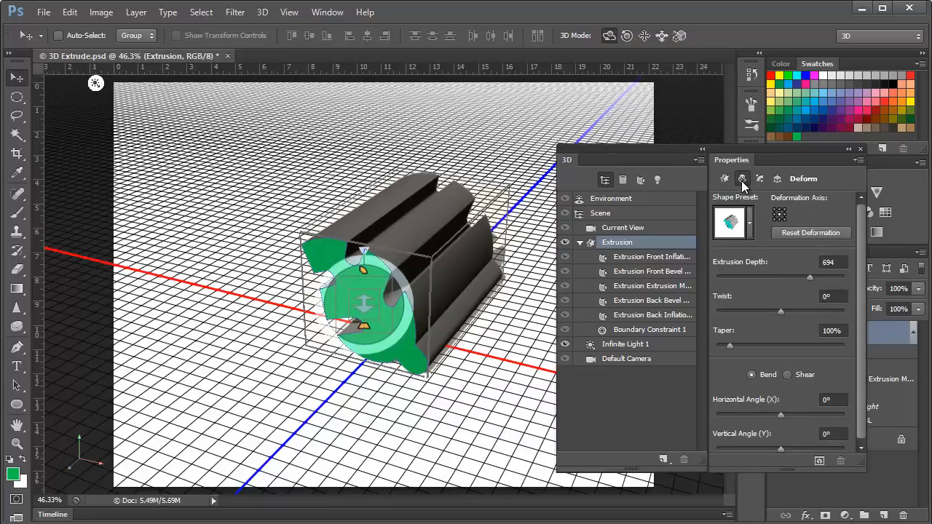
mouse_move(813, 285)
type("800")
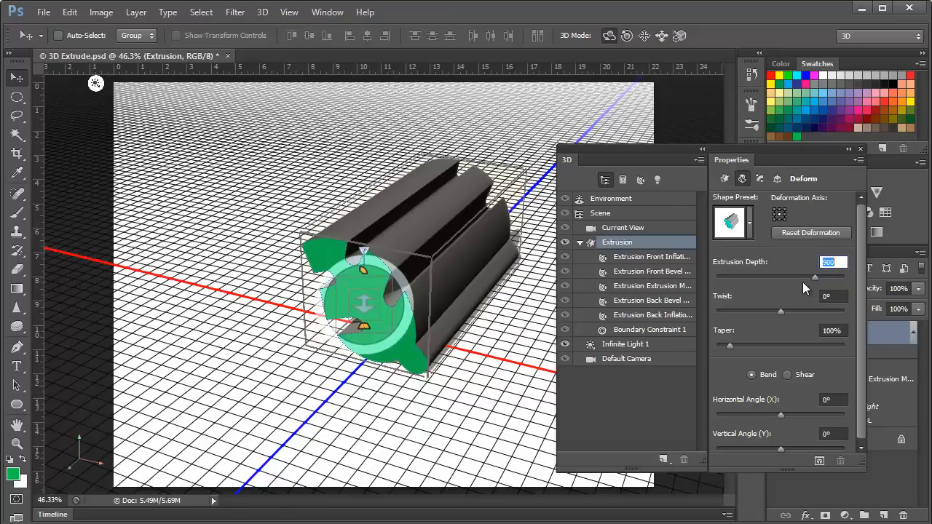
mouse_move(717, 396)
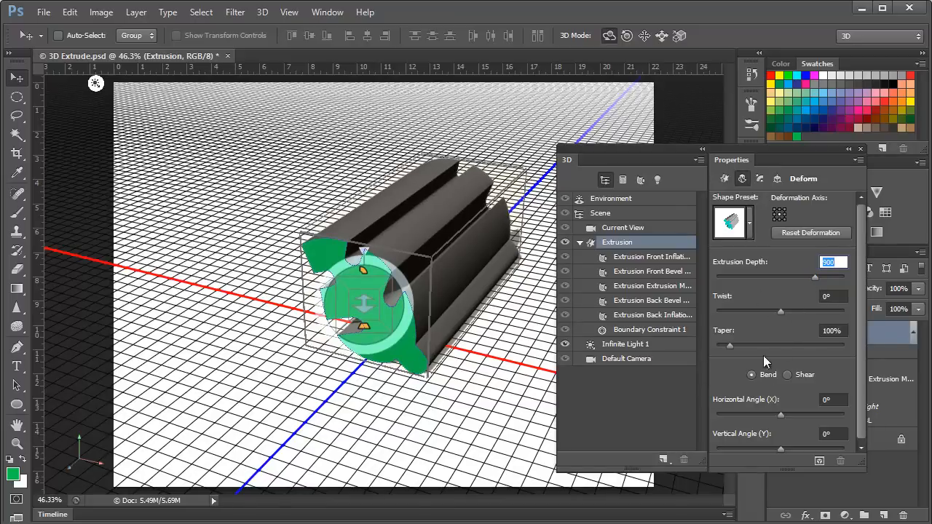
mouse_move(781, 317)
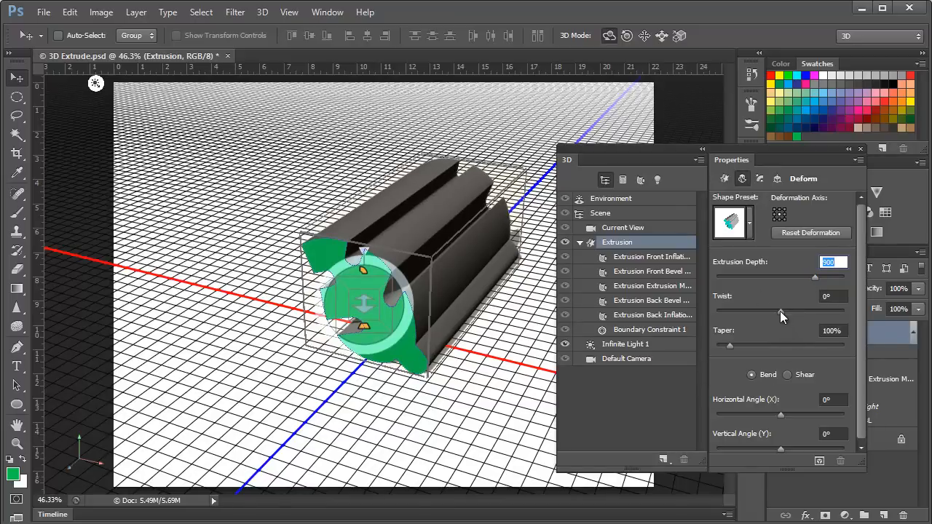
mouse_move(781, 311)
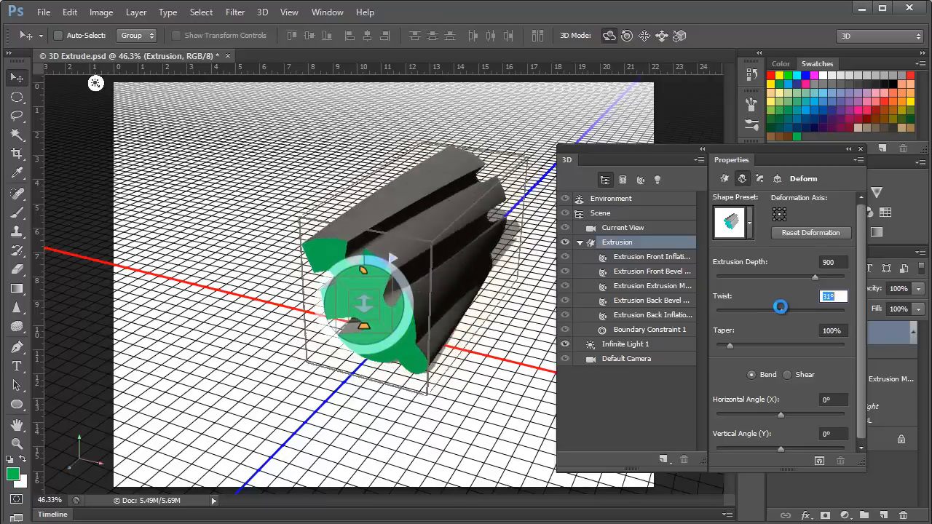
left_click_drag(780, 307, 764, 310)
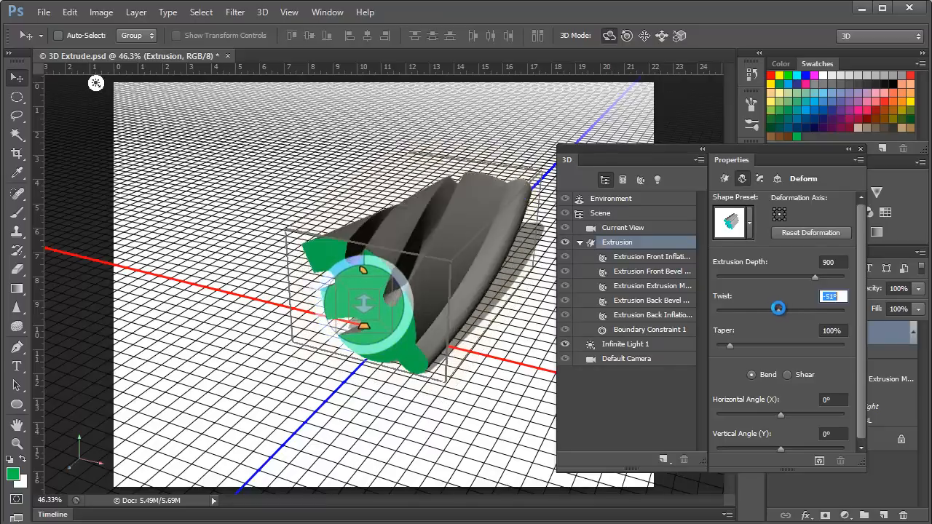
left_click_drag(778, 308, 789, 316)
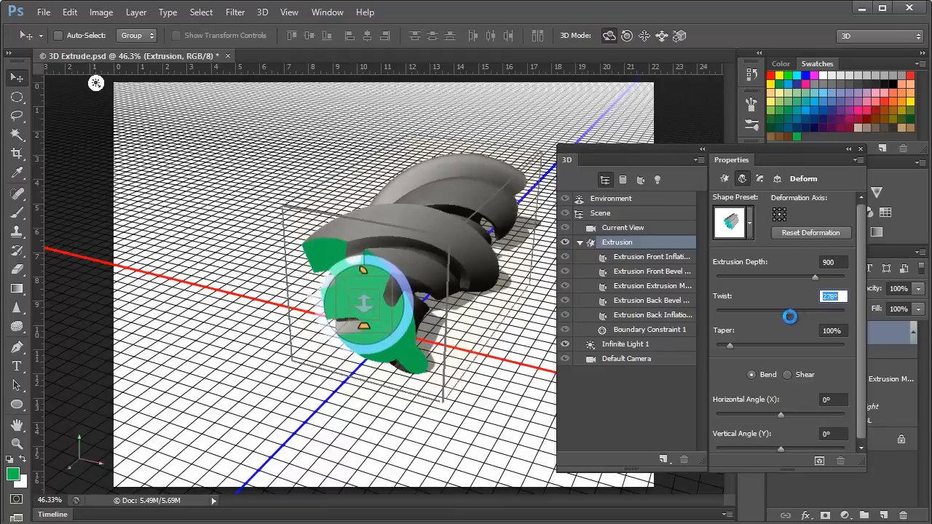
type("0°")
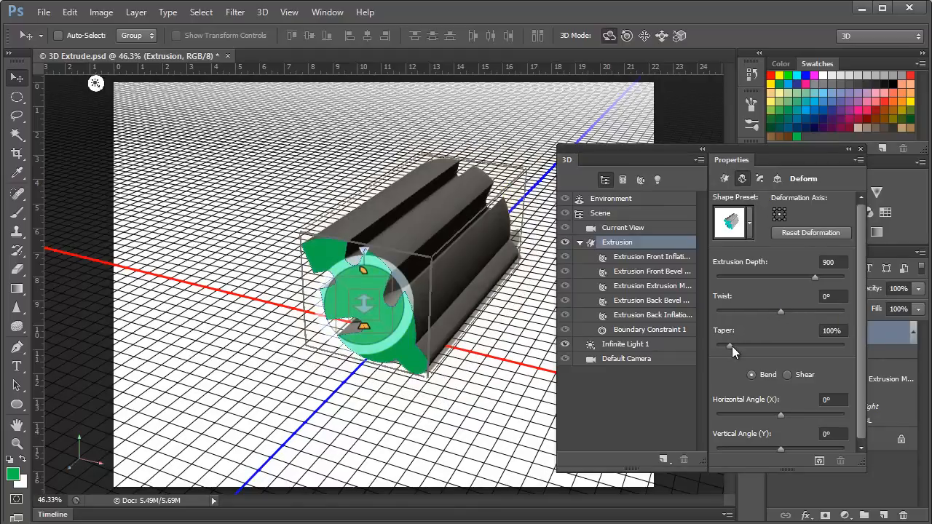
mouse_move(731, 348)
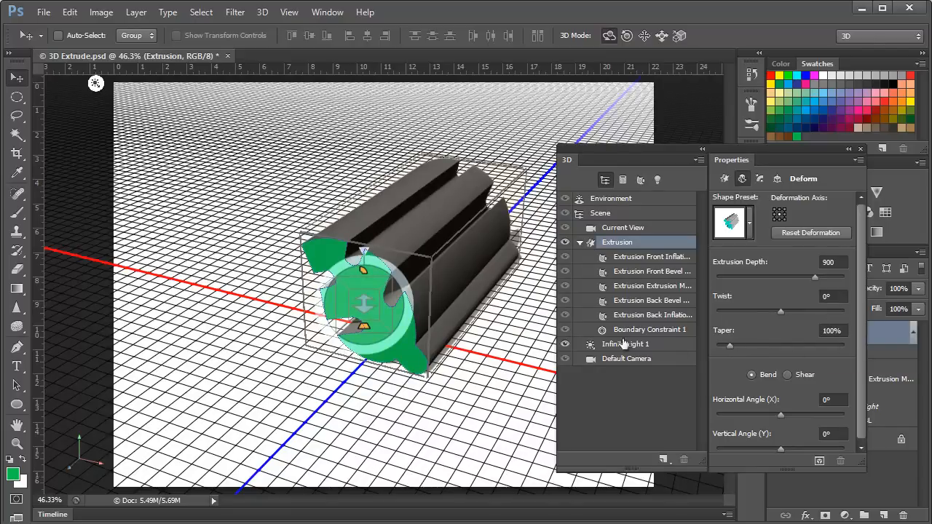
mouse_move(695, 395)
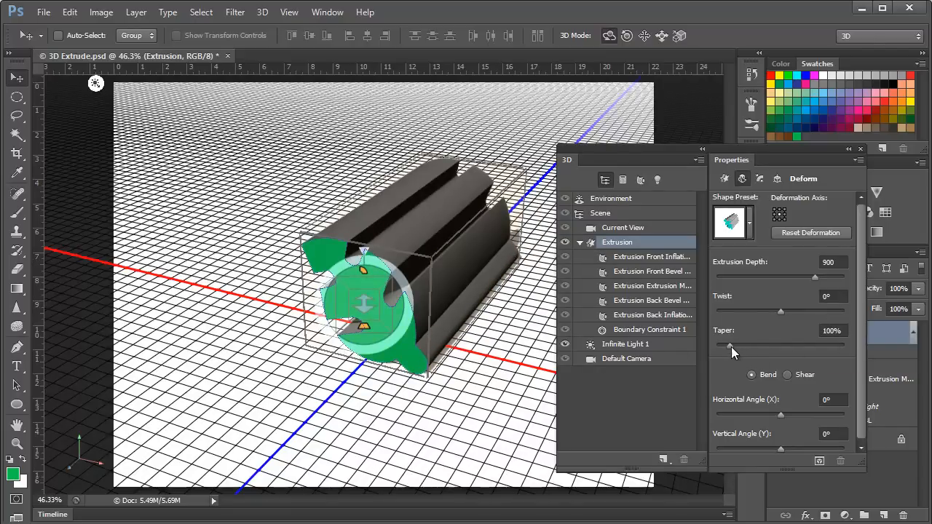
left_click_drag(781, 345, 728, 345)
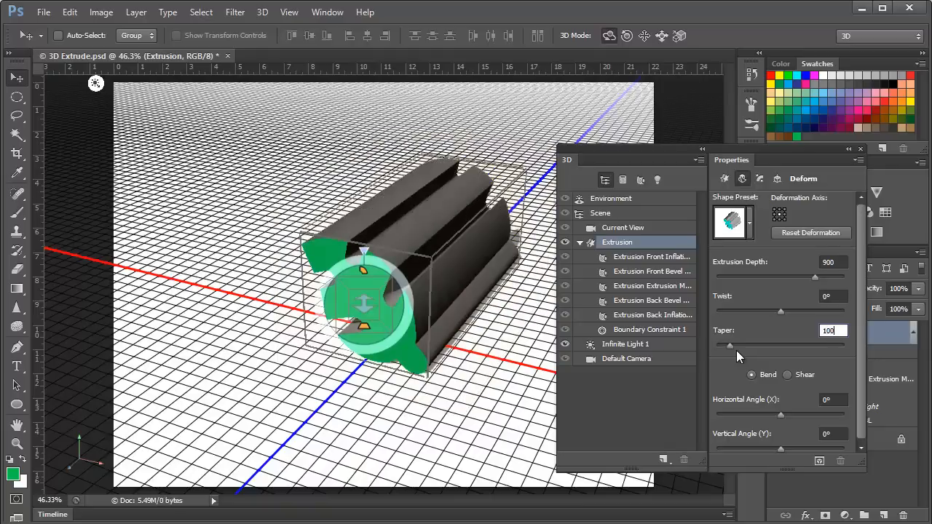
mouse_move(750, 415)
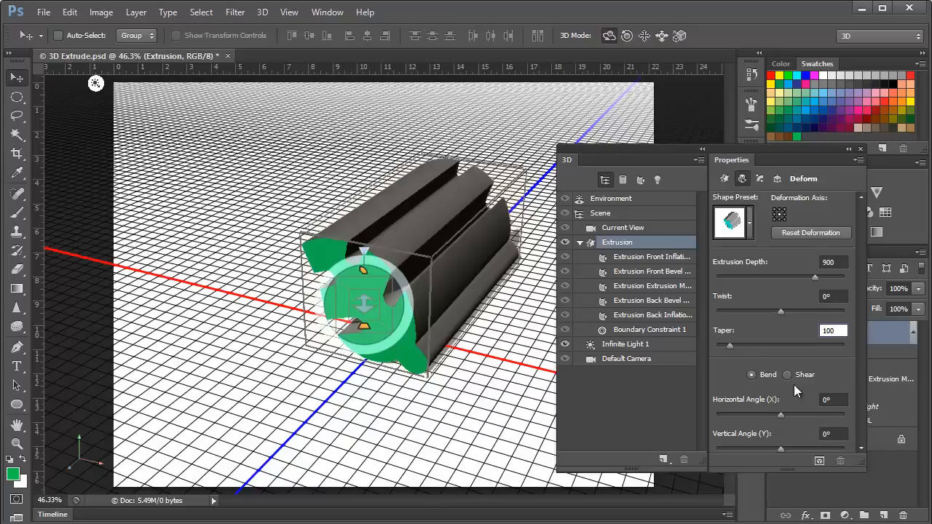
mouse_move(810, 388)
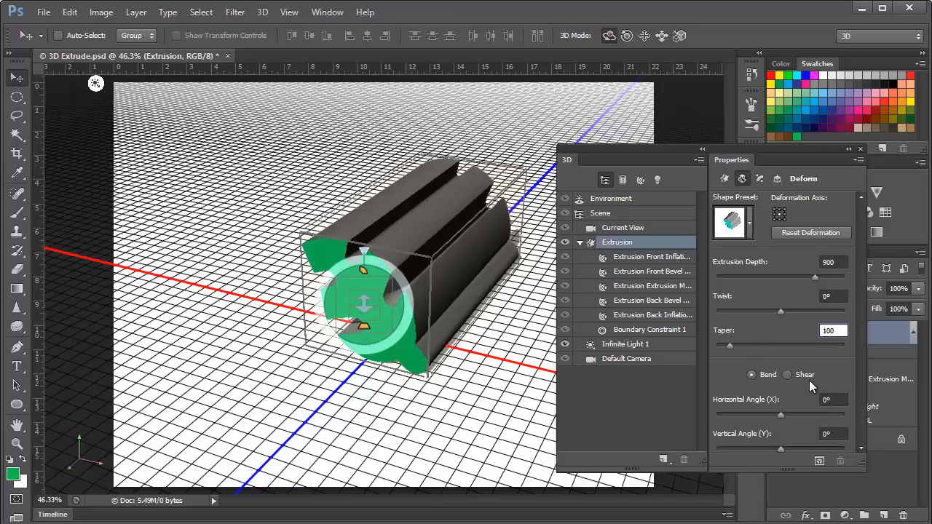
mouse_move(765, 388)
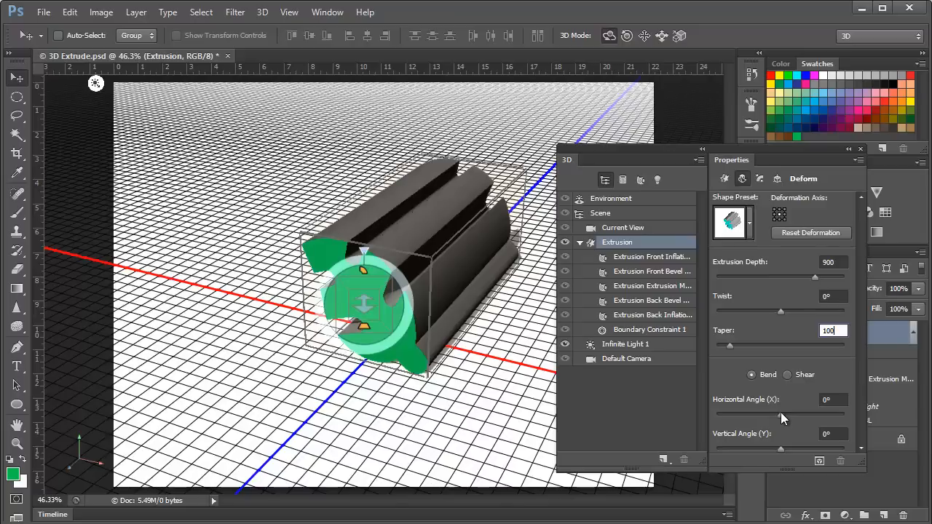
Step: Bend the extrusion horizontally, previewing a ring before settling on about 101°
triple_click(832, 400)
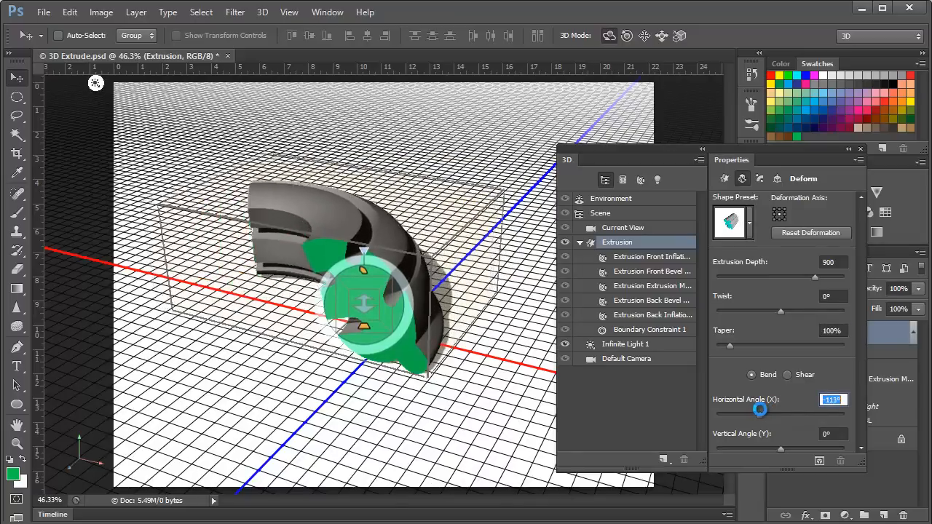
left_click_drag(760, 410, 798, 411)
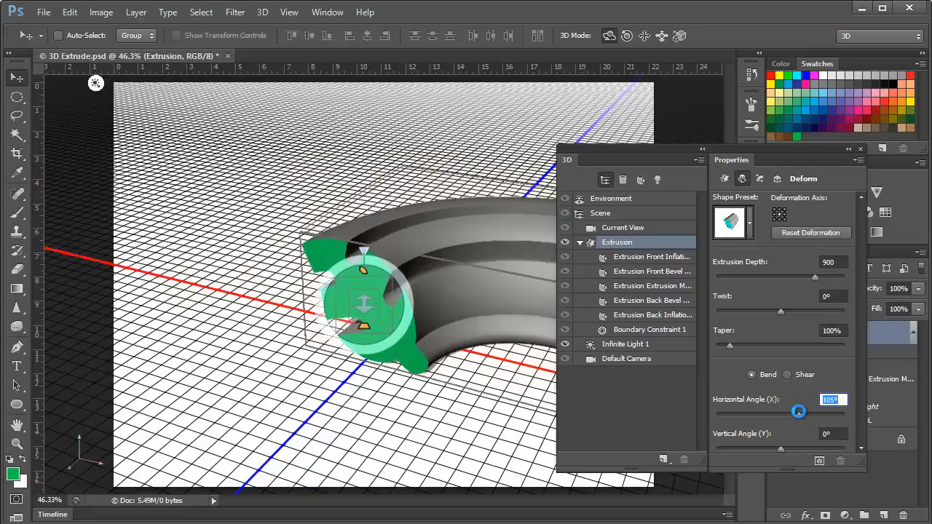
left_click_drag(799, 412, 814, 414)
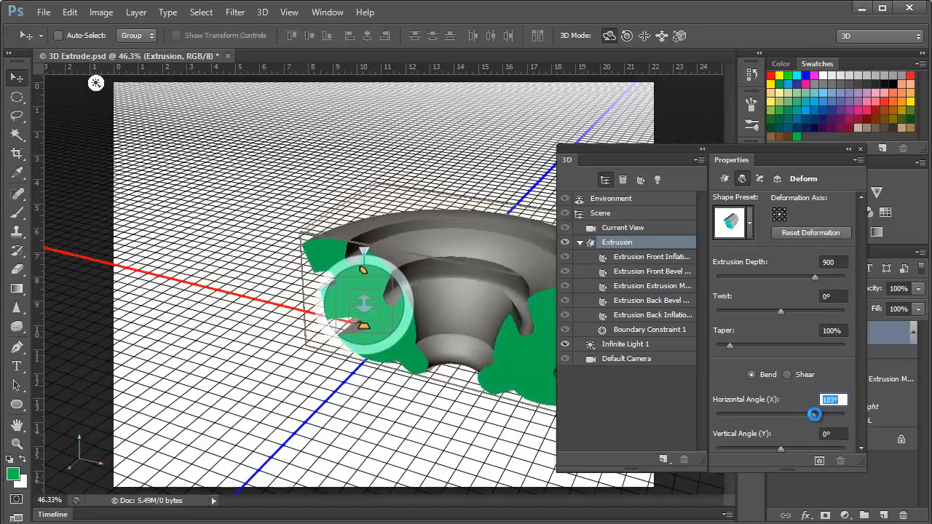
left_click_drag(814, 414, 843, 415)
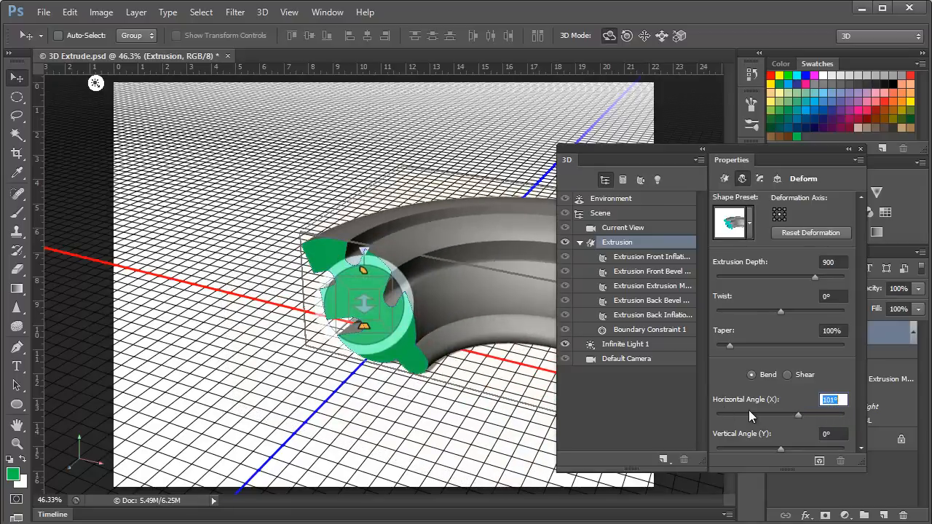
mouse_move(750, 416)
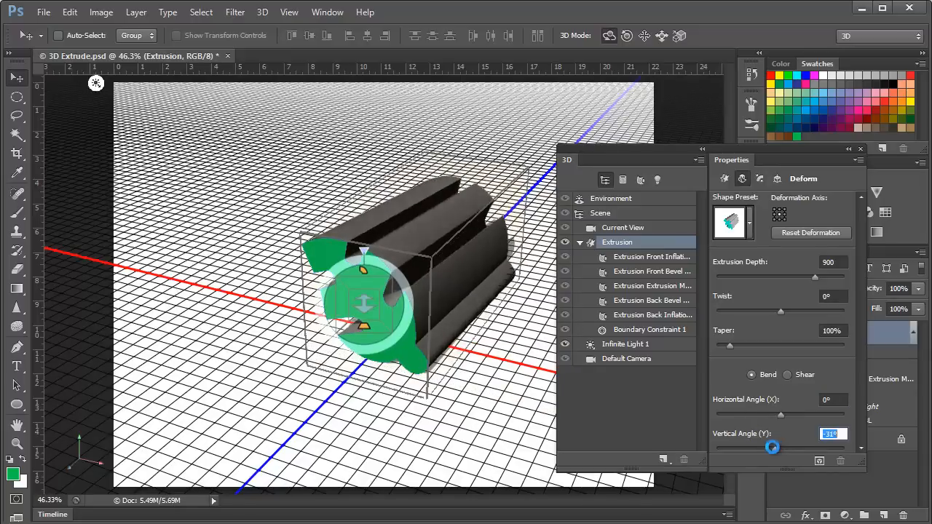
Step: Preview a vertical bend, then return both bend angles to 0°
left_click_drag(774, 448, 750, 449)
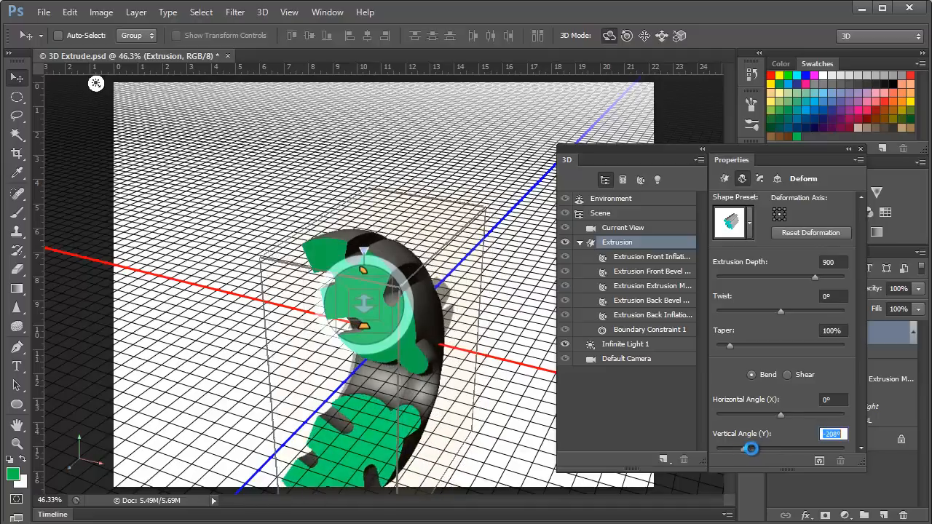
left_click_drag(752, 449, 810, 445)
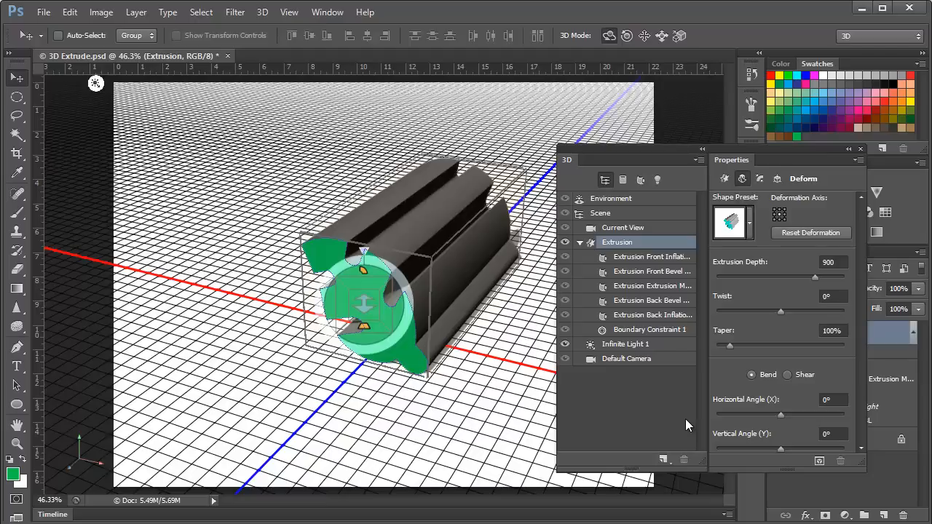
mouse_move(632, 414)
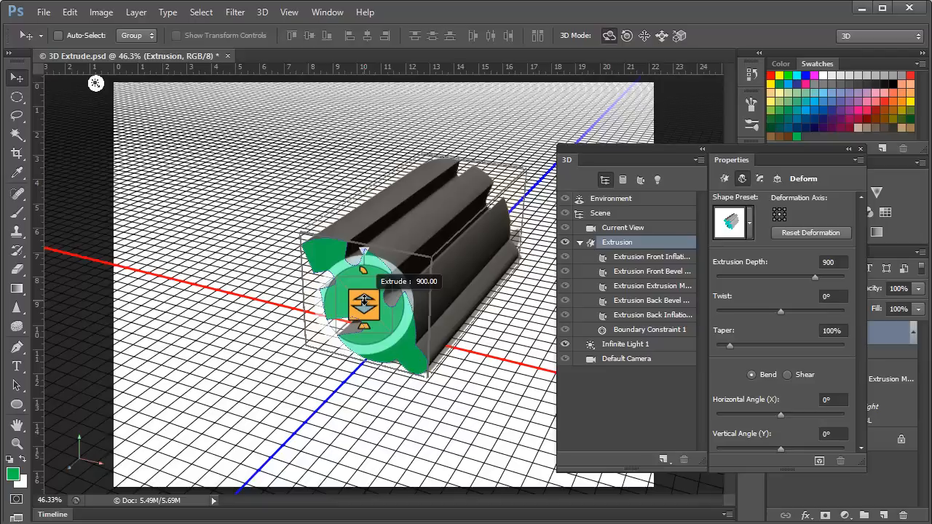
Step: Bend the extrusion with on-canvas handles, then straighten it at depth 877 and 100% taper
left_click_drag(362, 302, 373, 244)
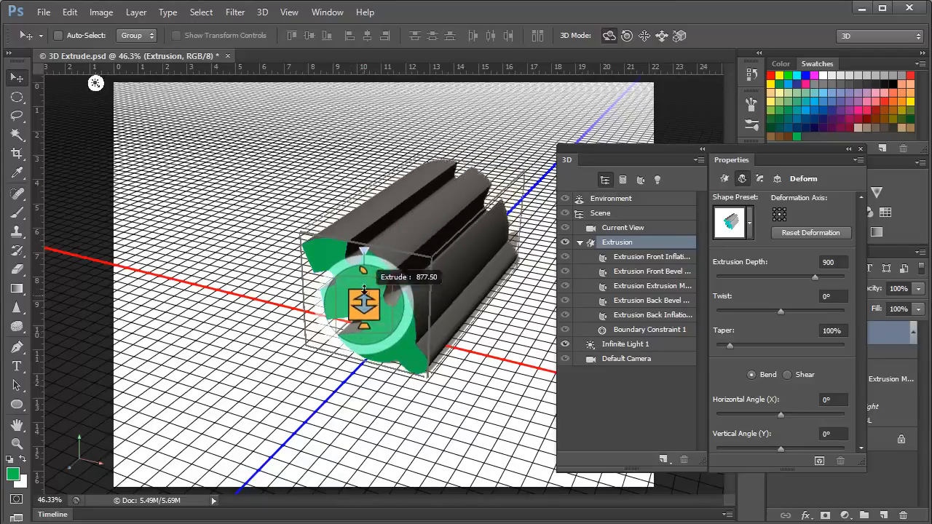
left_click_drag(364, 302, 364, 305)
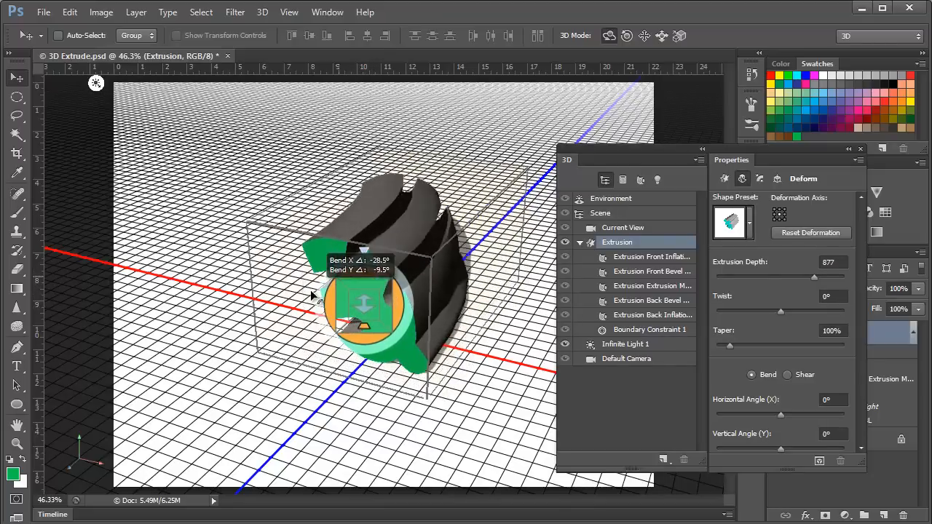
left_click_drag(313, 295, 429, 324)
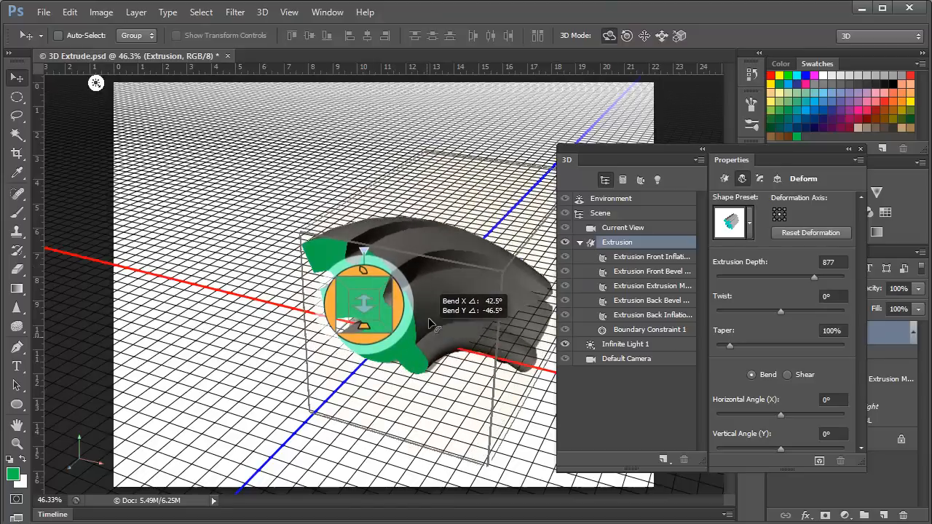
left_click_drag(429, 324, 389, 375)
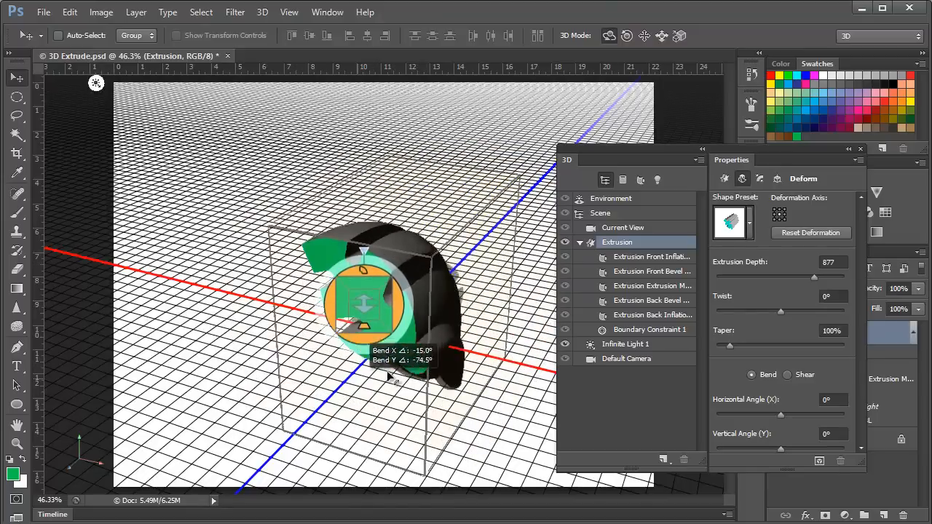
left_click_drag(364, 350, 393, 248)
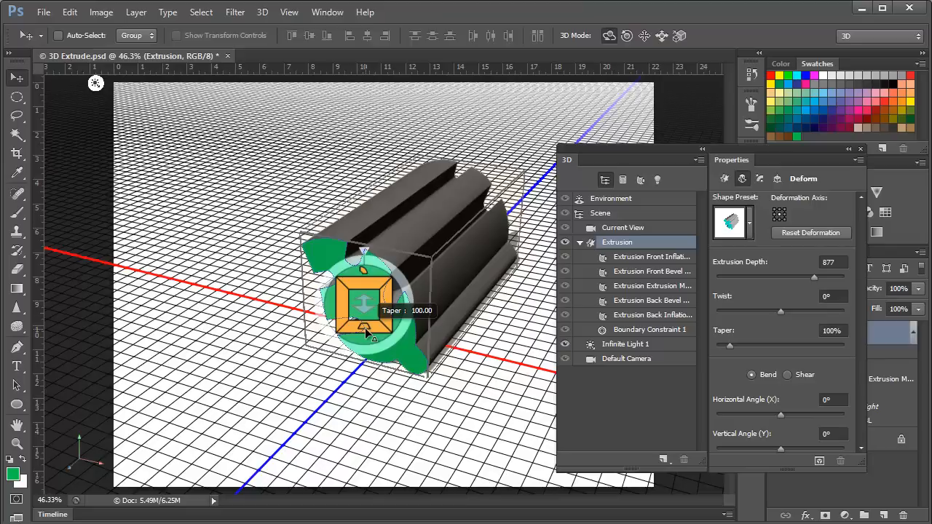
left_click_drag(371, 331, 338, 356)
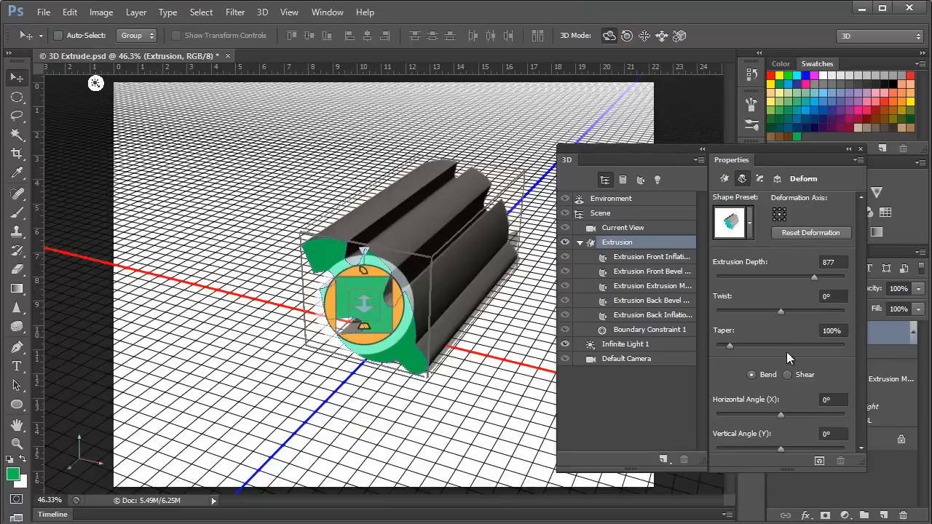
mouse_move(779, 371)
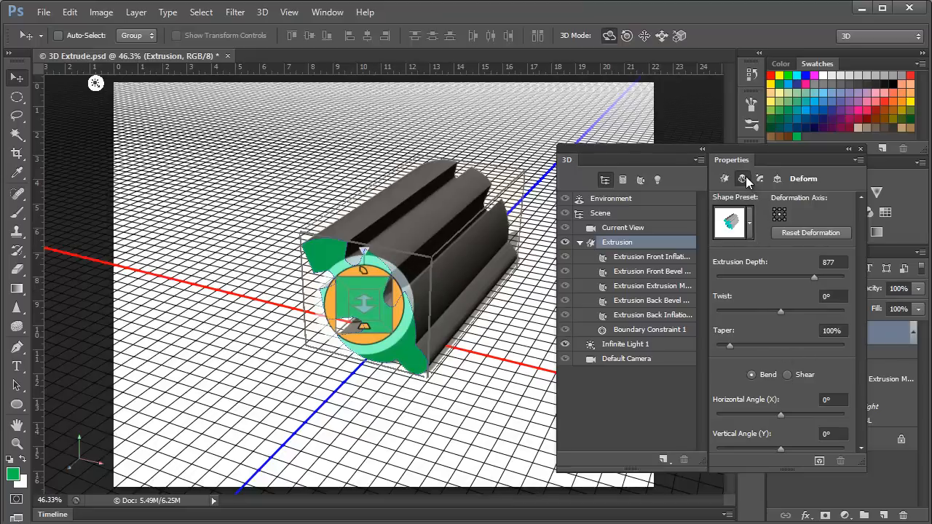
mouse_move(760, 178)
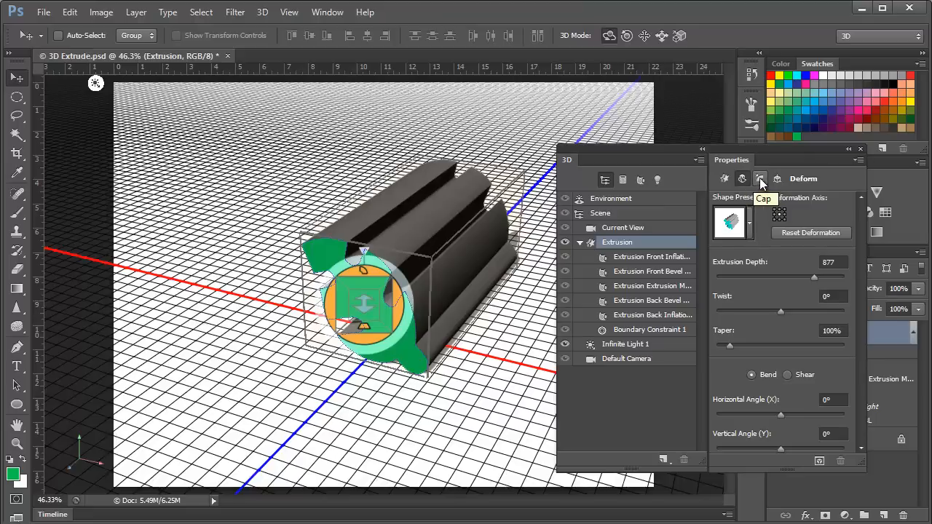
Step: Show the Cap settings for the Front side, with bevel width and inflate strength at 0%
left_click(777, 178)
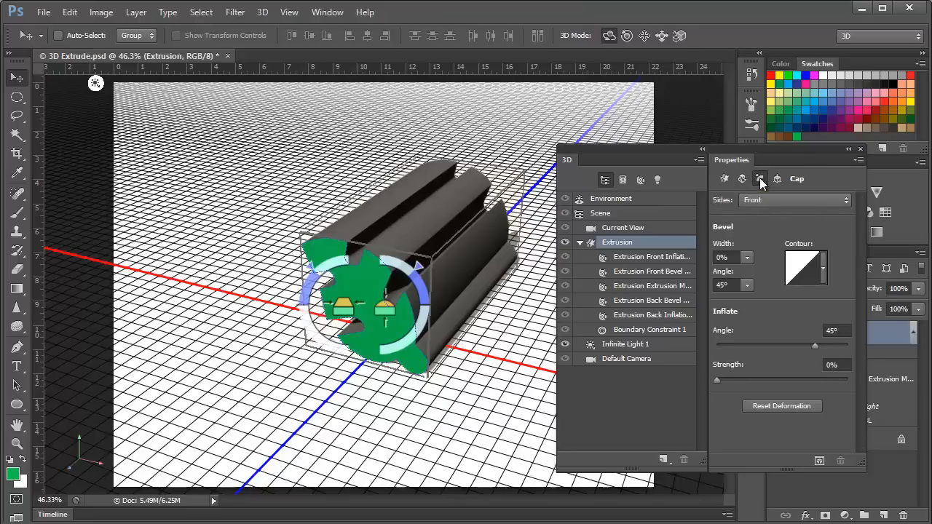
mouse_move(368, 322)
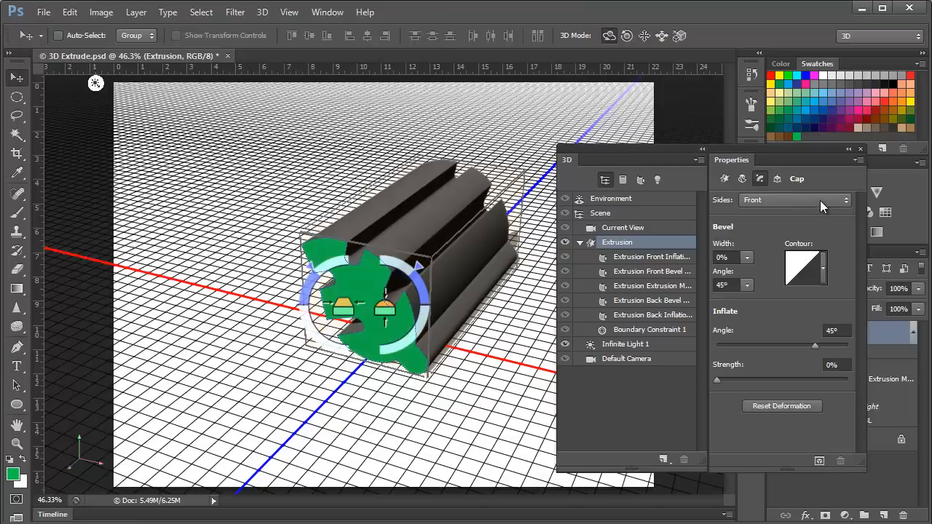
left_click(794, 199)
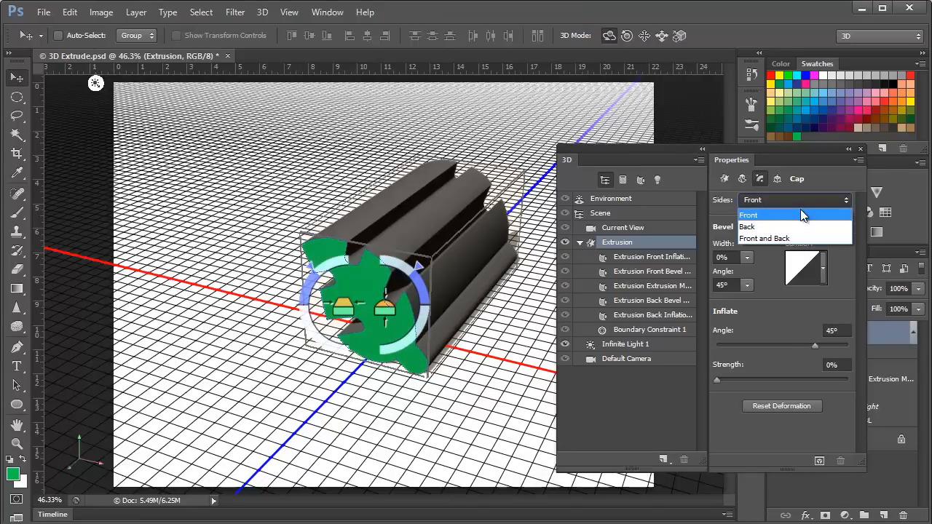
left_click(748, 214)
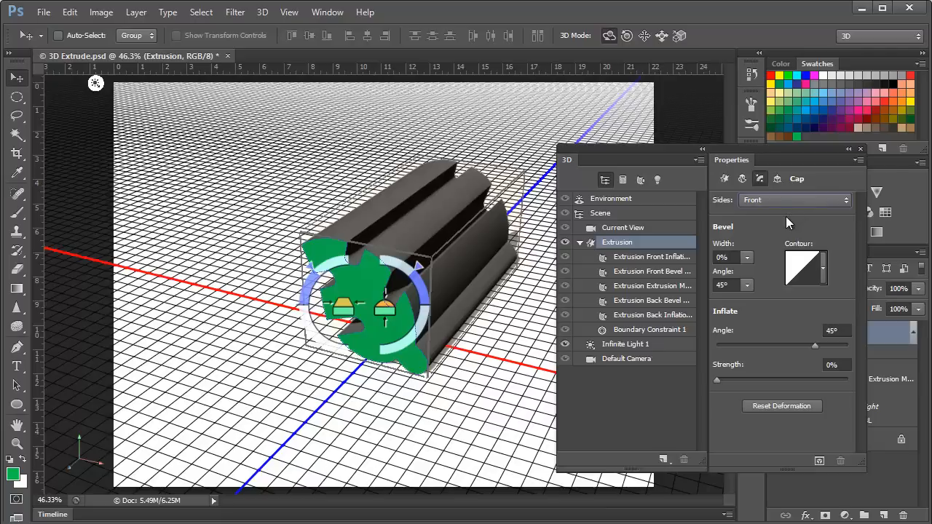
mouse_move(751, 260)
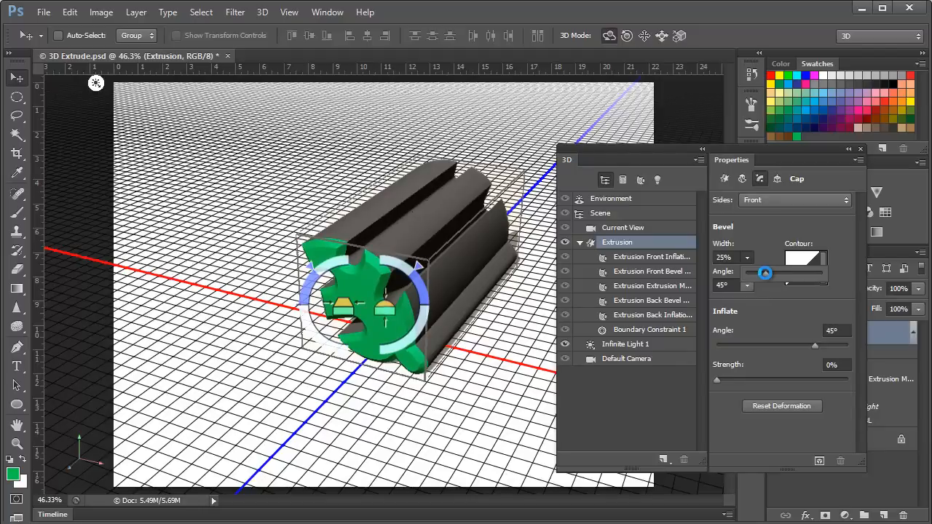
Step: Bevel the front cap at a 29° angle, narrowing the width to 31% on the model
left_click_drag(764, 272, 774, 272)
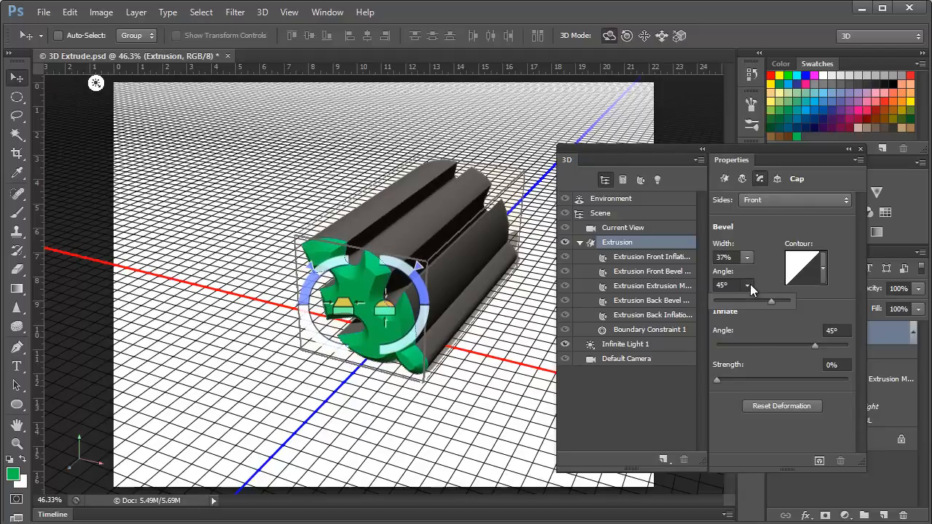
left_click_drag(771, 300, 765, 300)
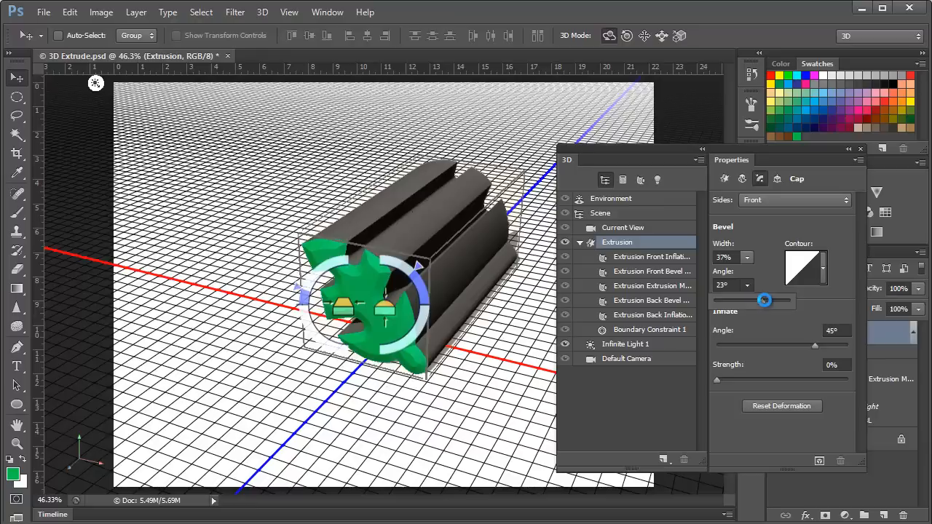
left_click_drag(765, 299, 770, 299)
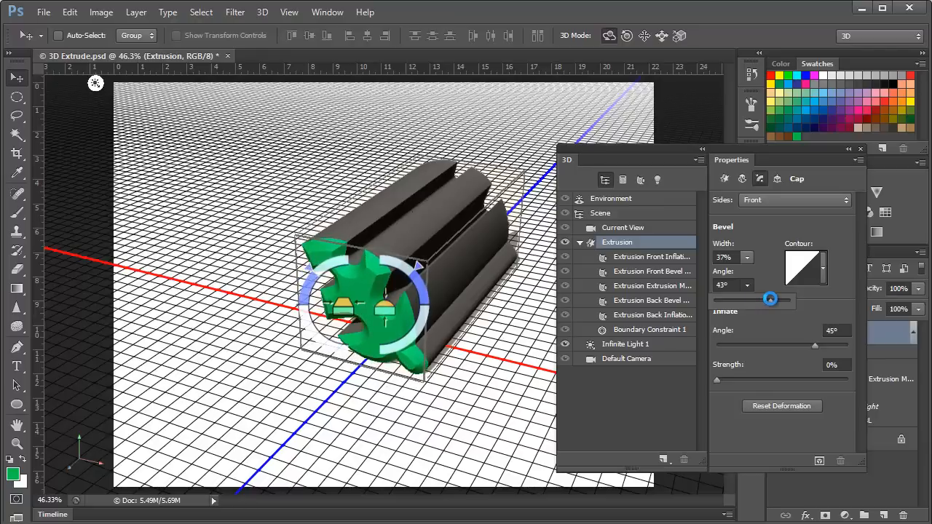
mouse_move(324, 273)
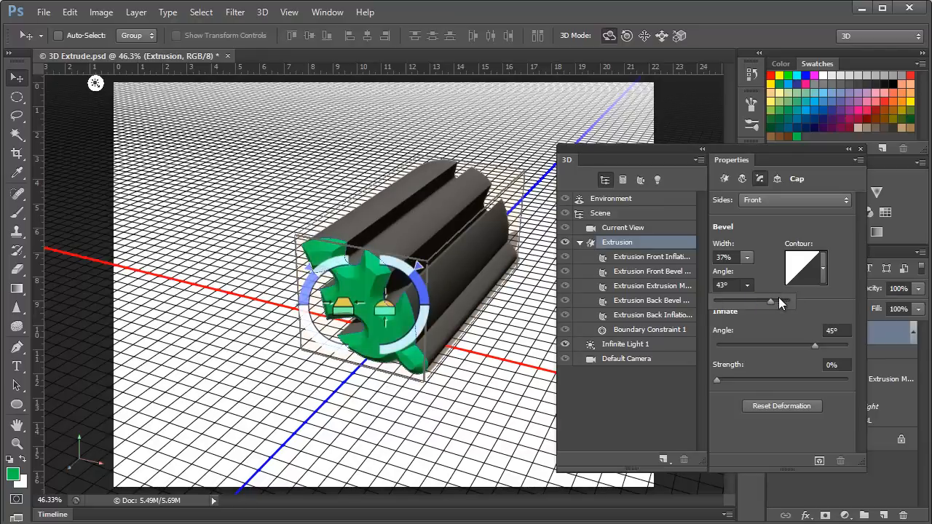
left_click_drag(771, 299, 767, 300)
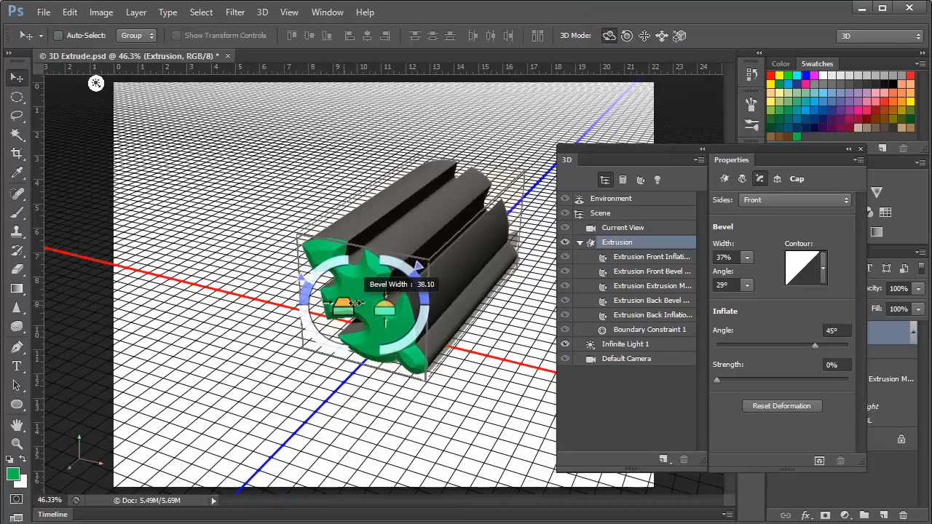
left_click_drag(346, 302, 342, 306)
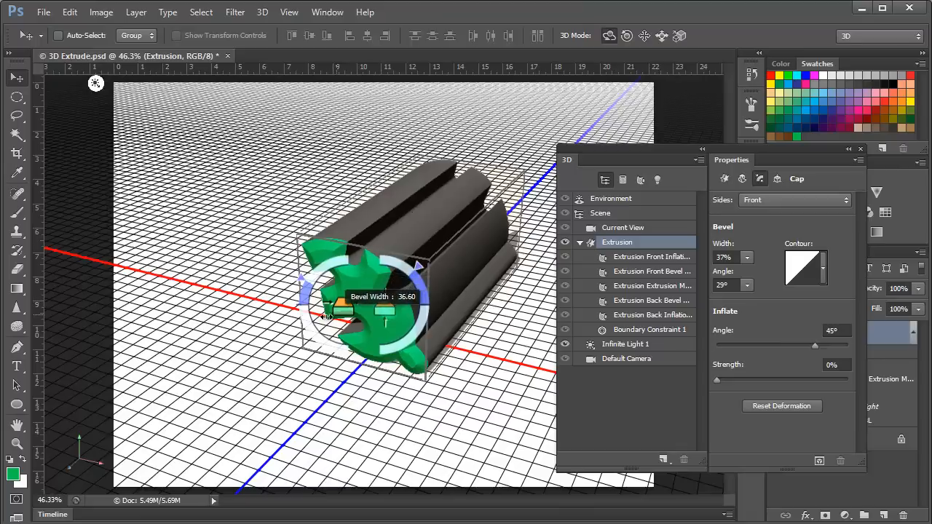
left_click_drag(339, 313, 306, 315)
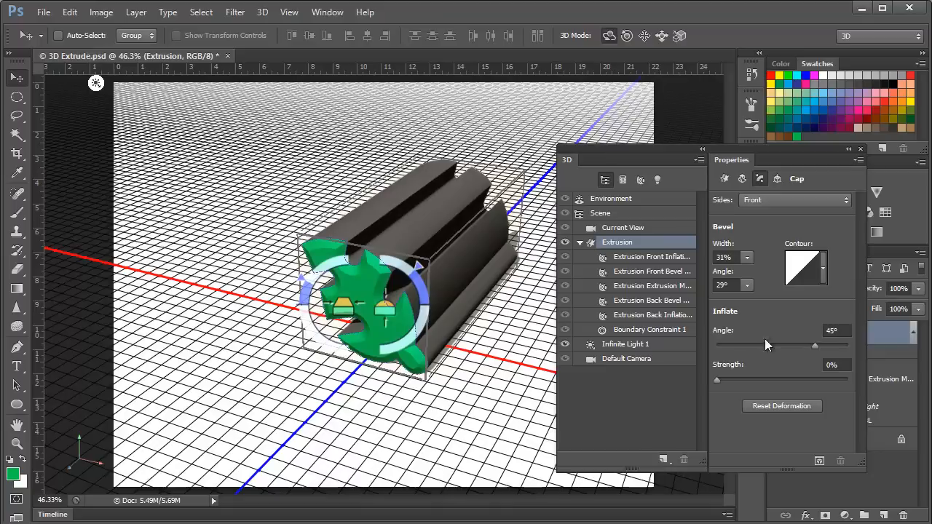
Step: Remove the front bevel to 0% and inflate the cap at 33° angle and 9% strength
left_click(806, 264)
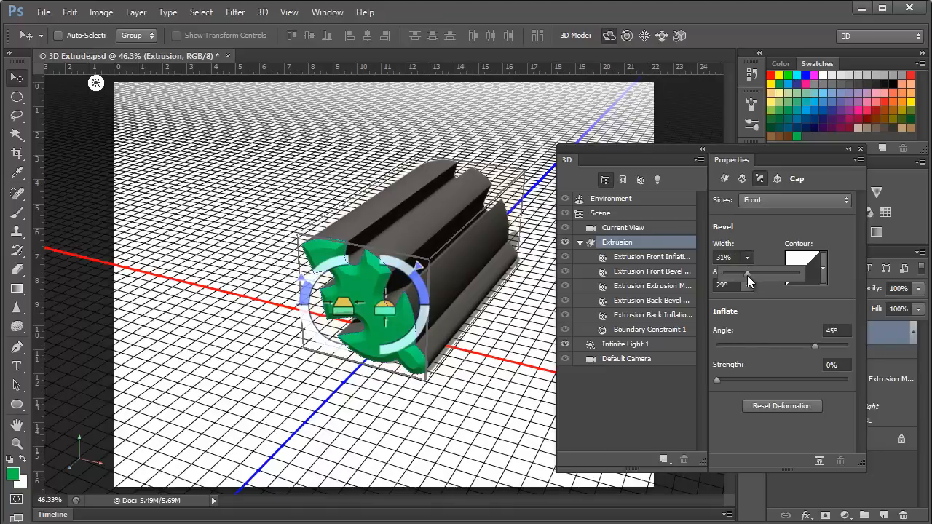
left_click_drag(748, 273, 717, 273)
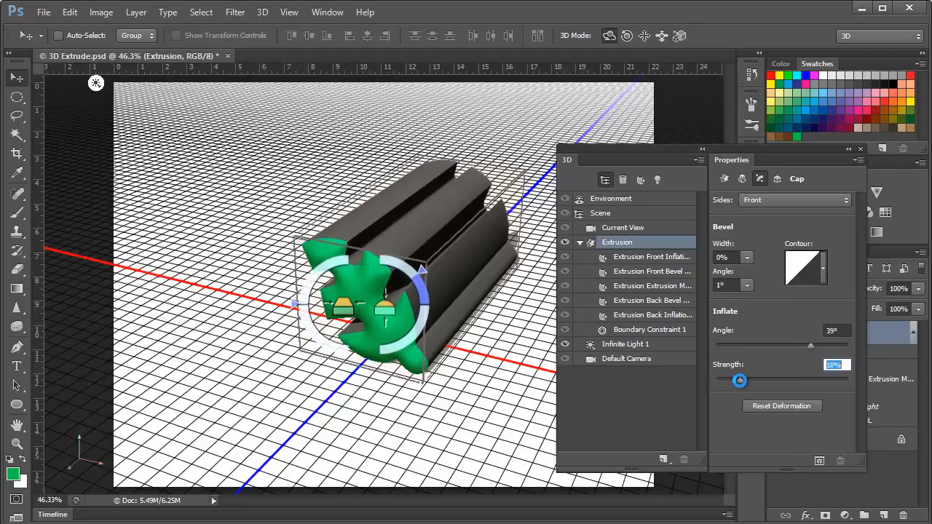
left_click_drag(739, 380, 740, 380)
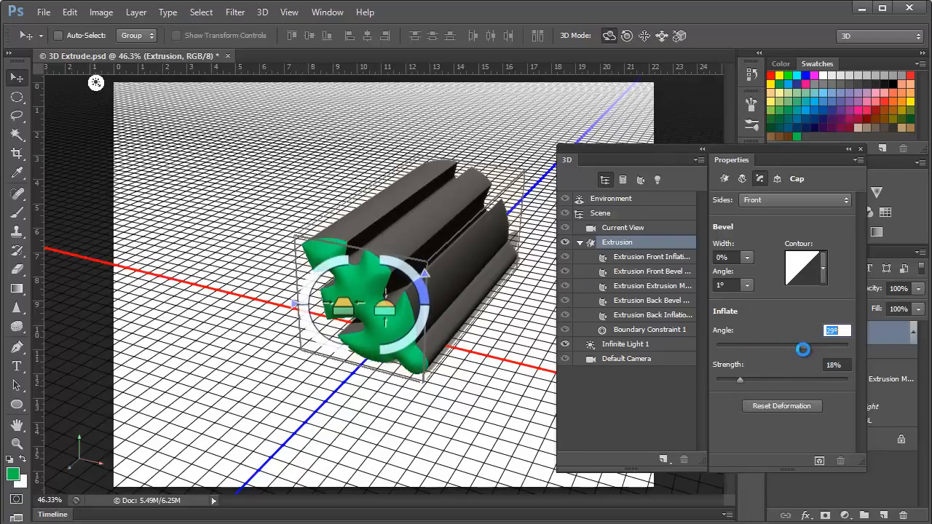
left_click_drag(802, 350, 810, 350)
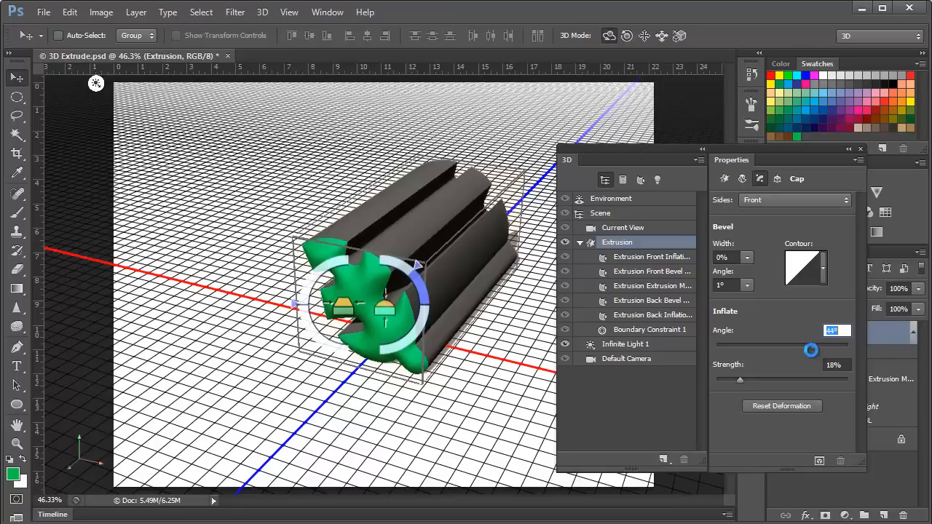
left_click_drag(810, 350, 805, 345)
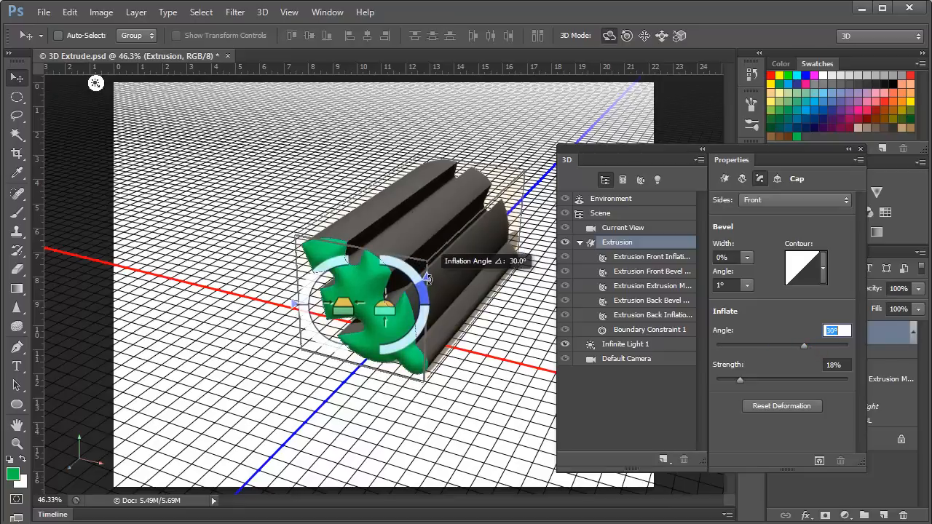
left_click_drag(429, 279, 417, 272)
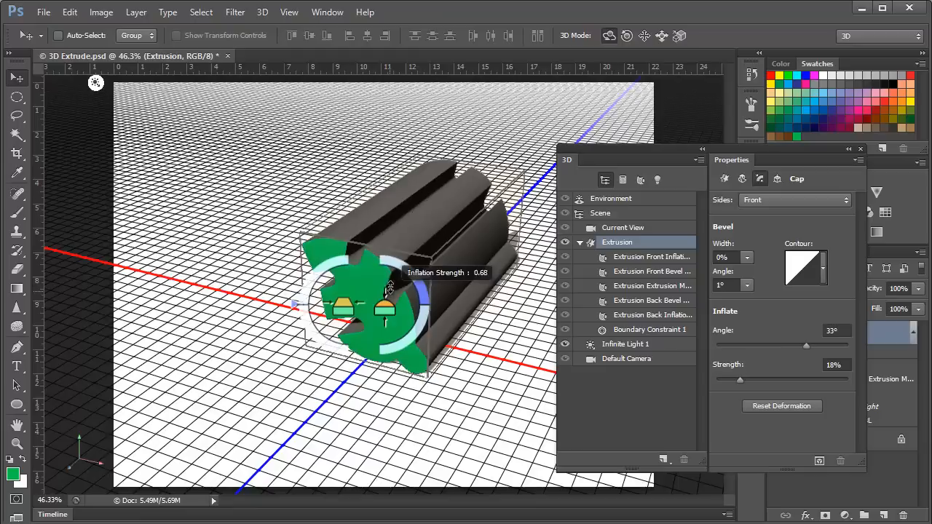
left_click_drag(389, 291, 389, 301)
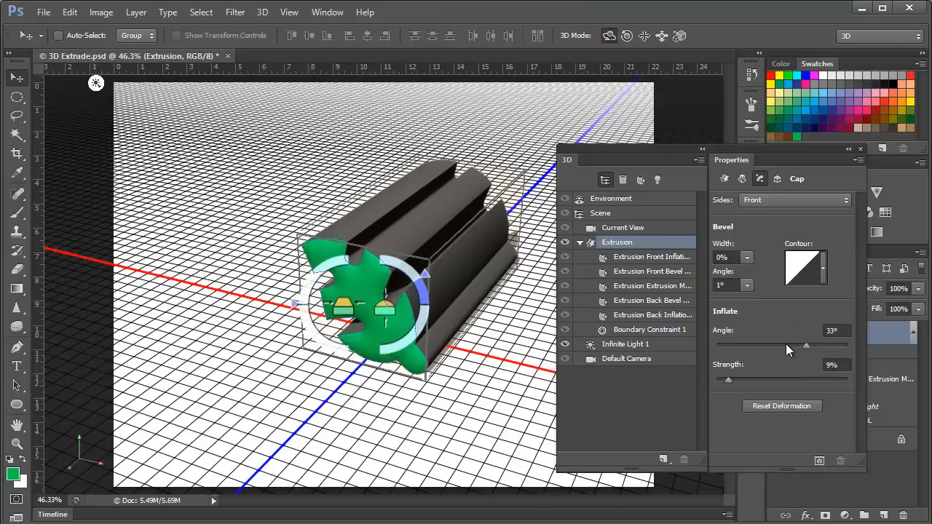
mouse_move(805, 346)
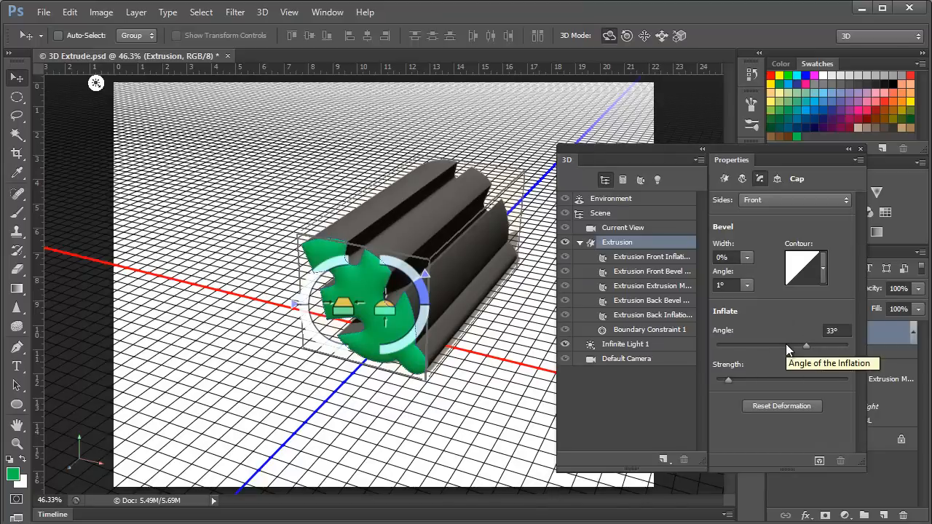